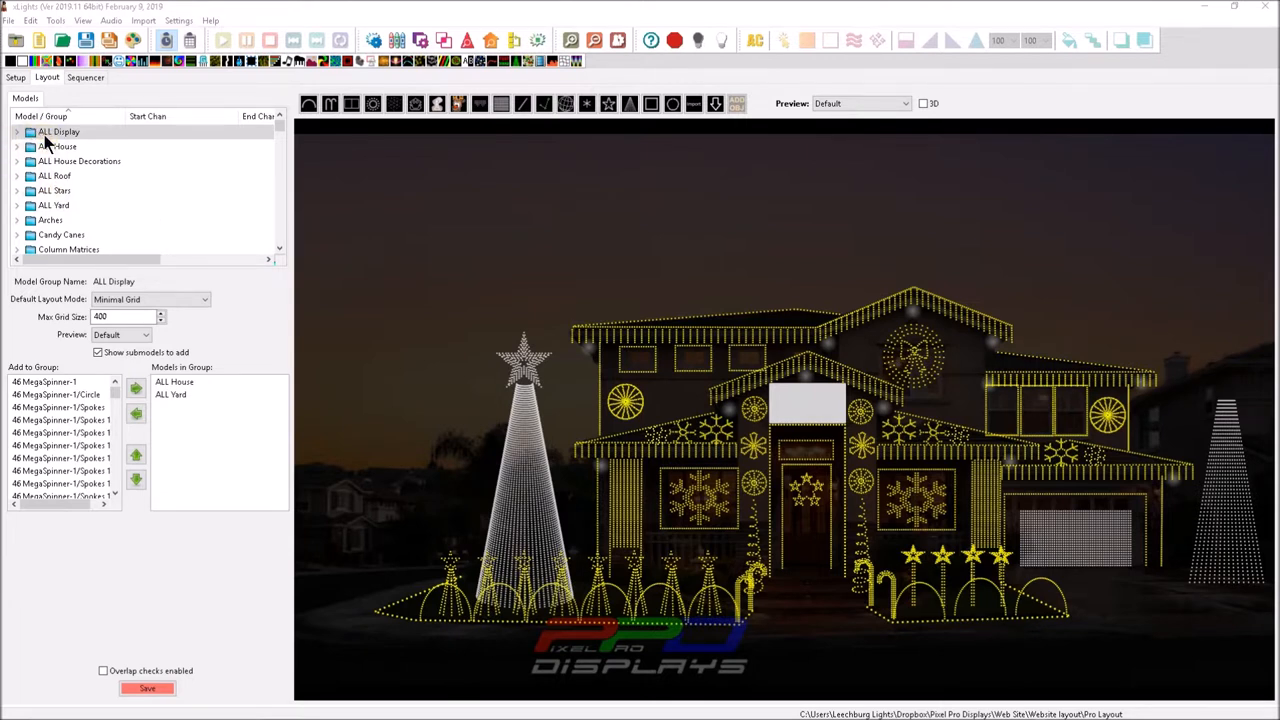
Select the ALL House group and scroll through its member groups, including ALL Roof and Windows and door
click(58, 131)
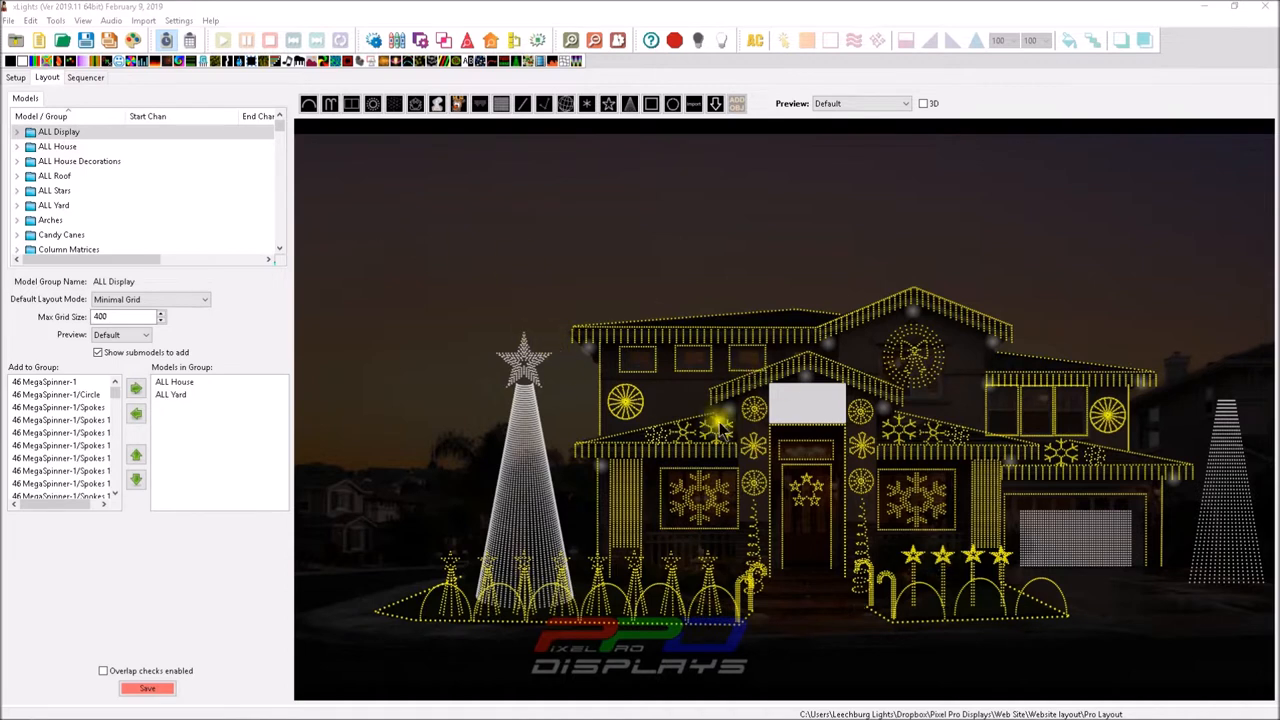
mouse_move(1265, 580)
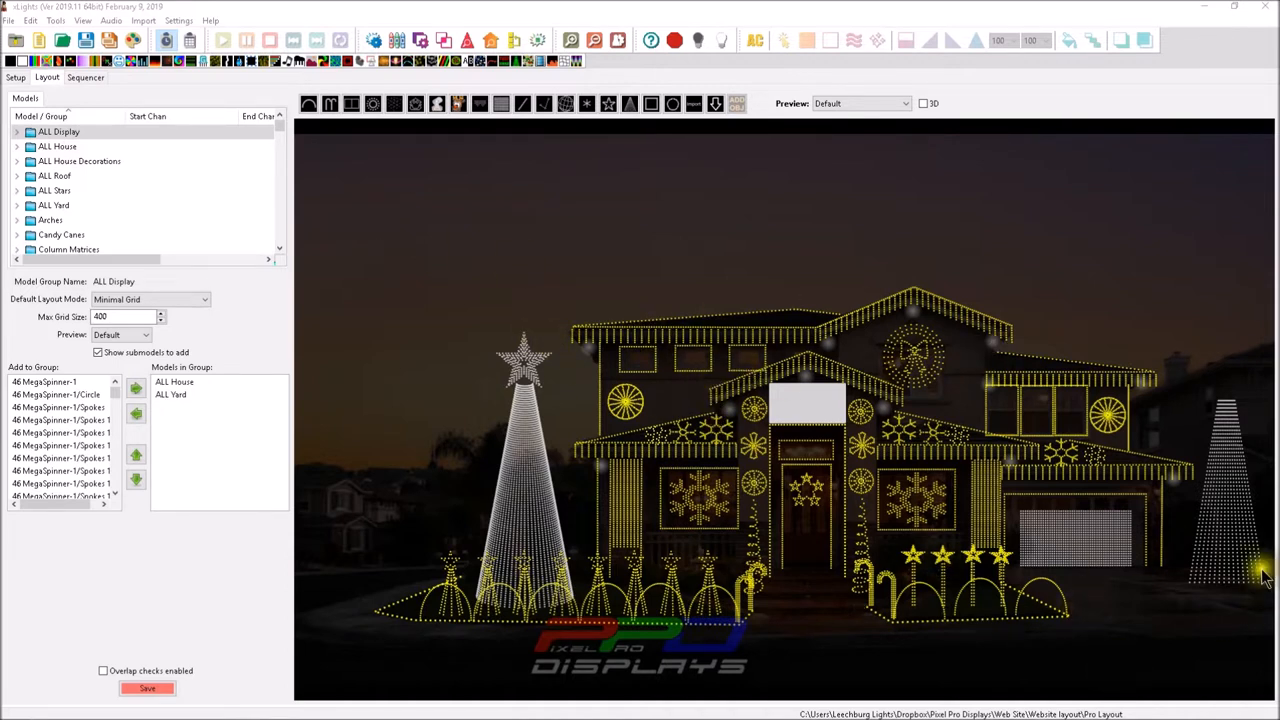
mouse_move(550, 505)
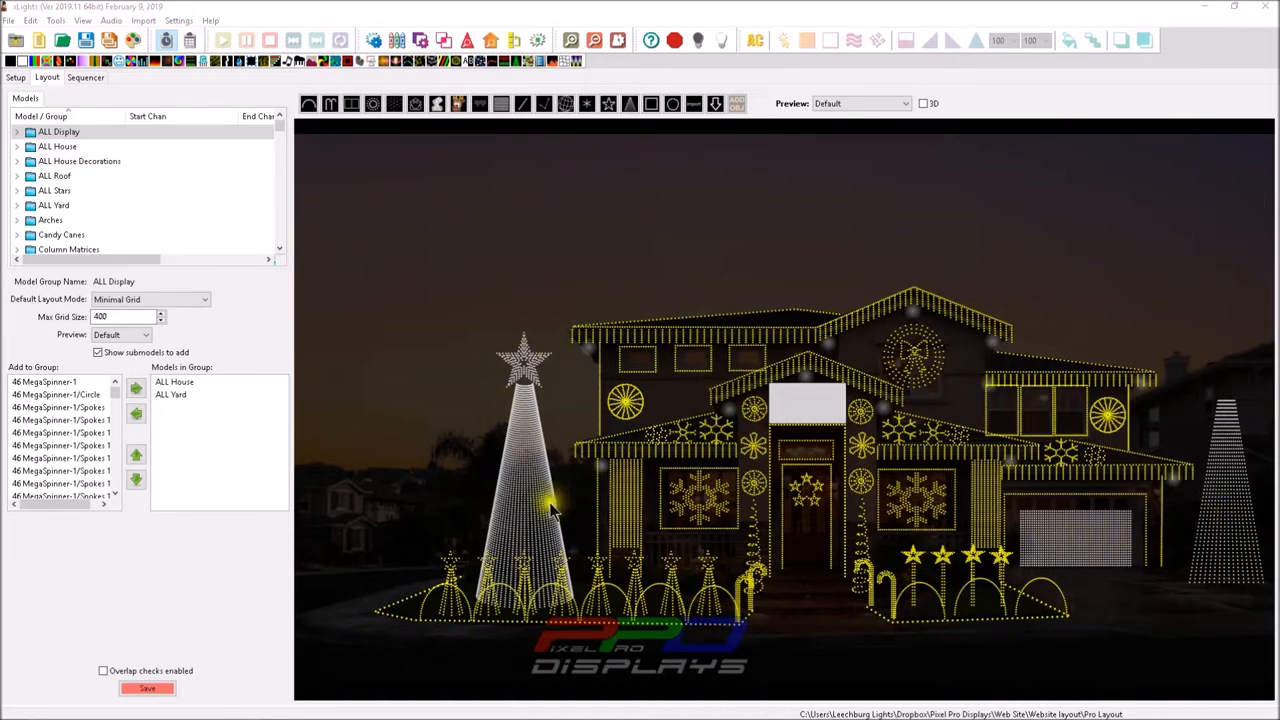
mouse_move(540, 385)
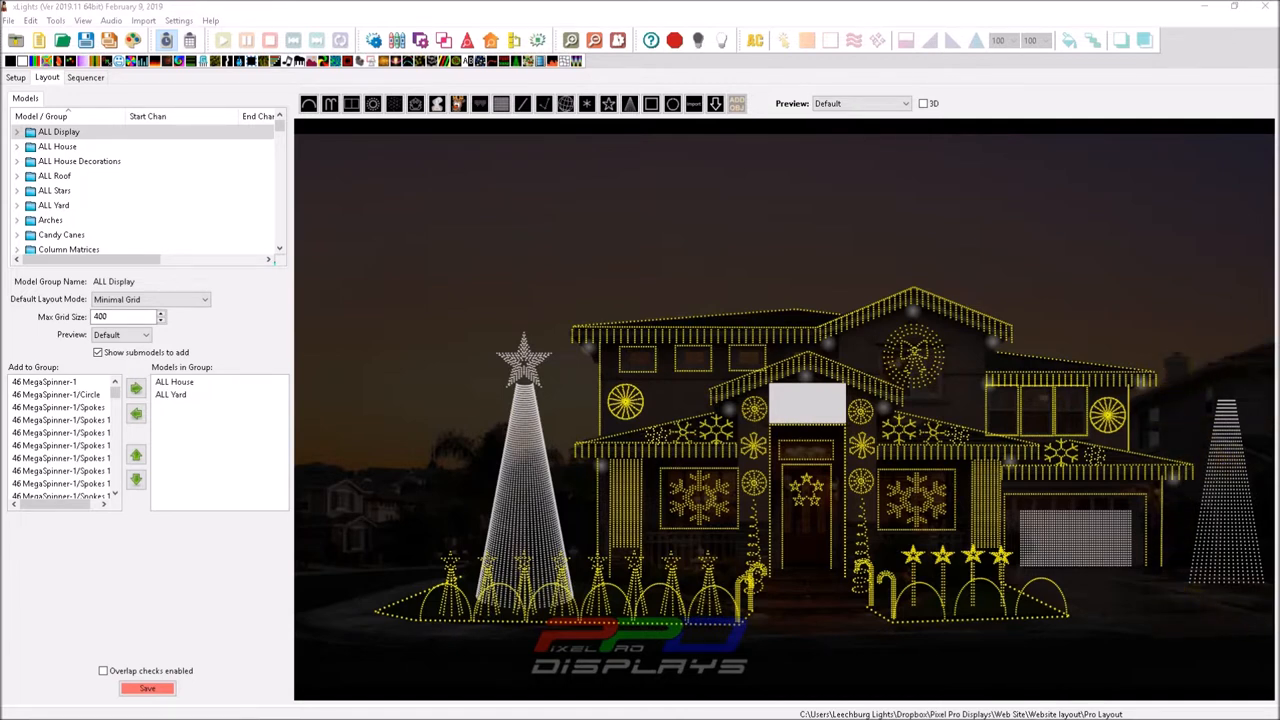
mouse_move(1224, 592)
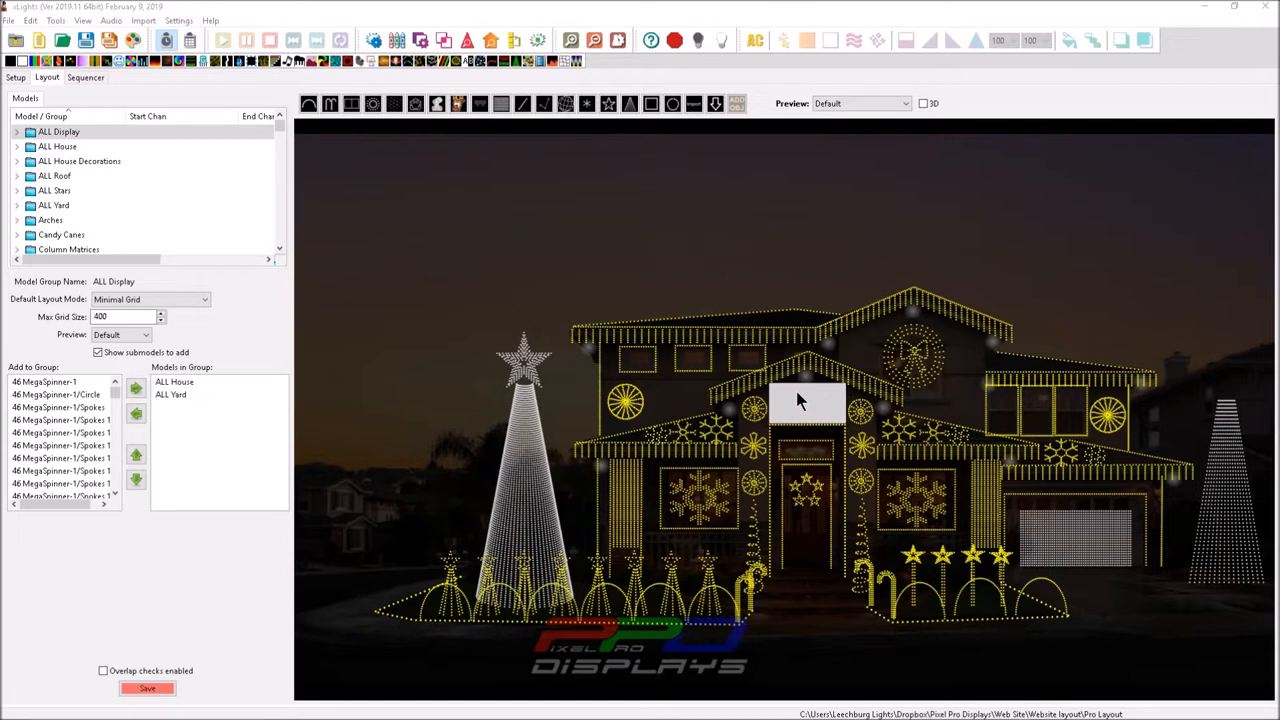
mouse_move(790, 385)
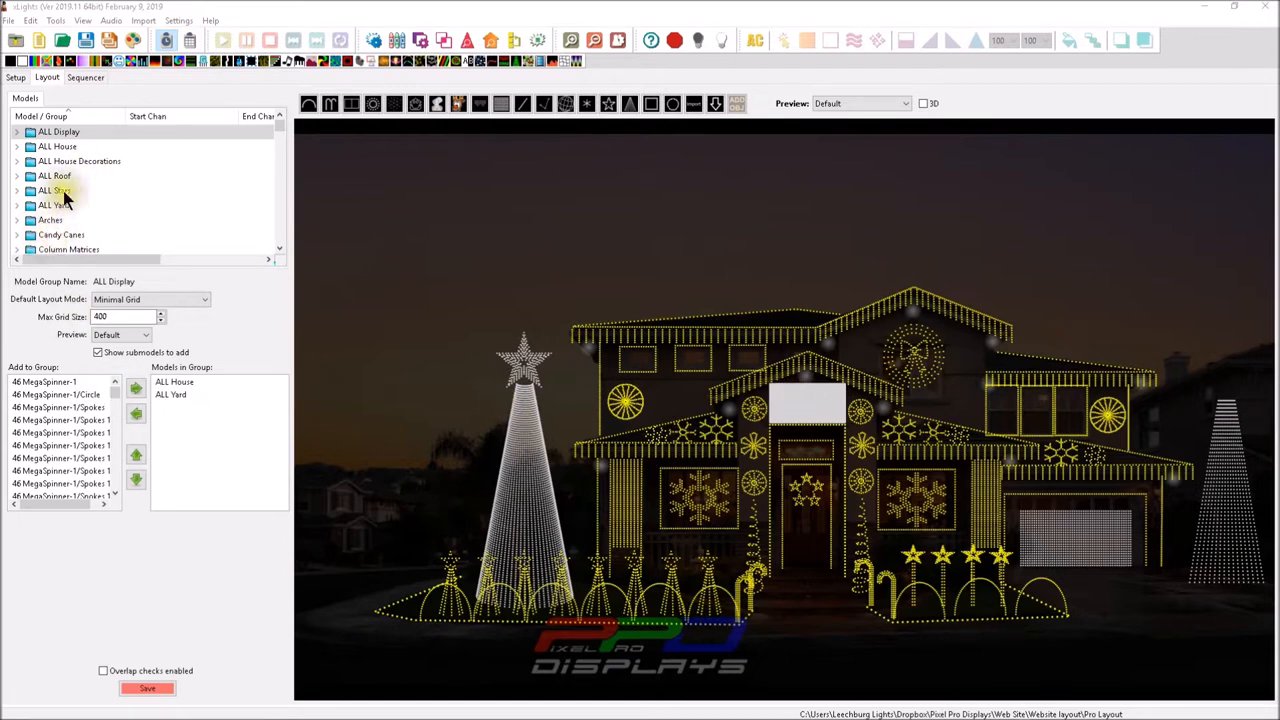
click(57, 146)
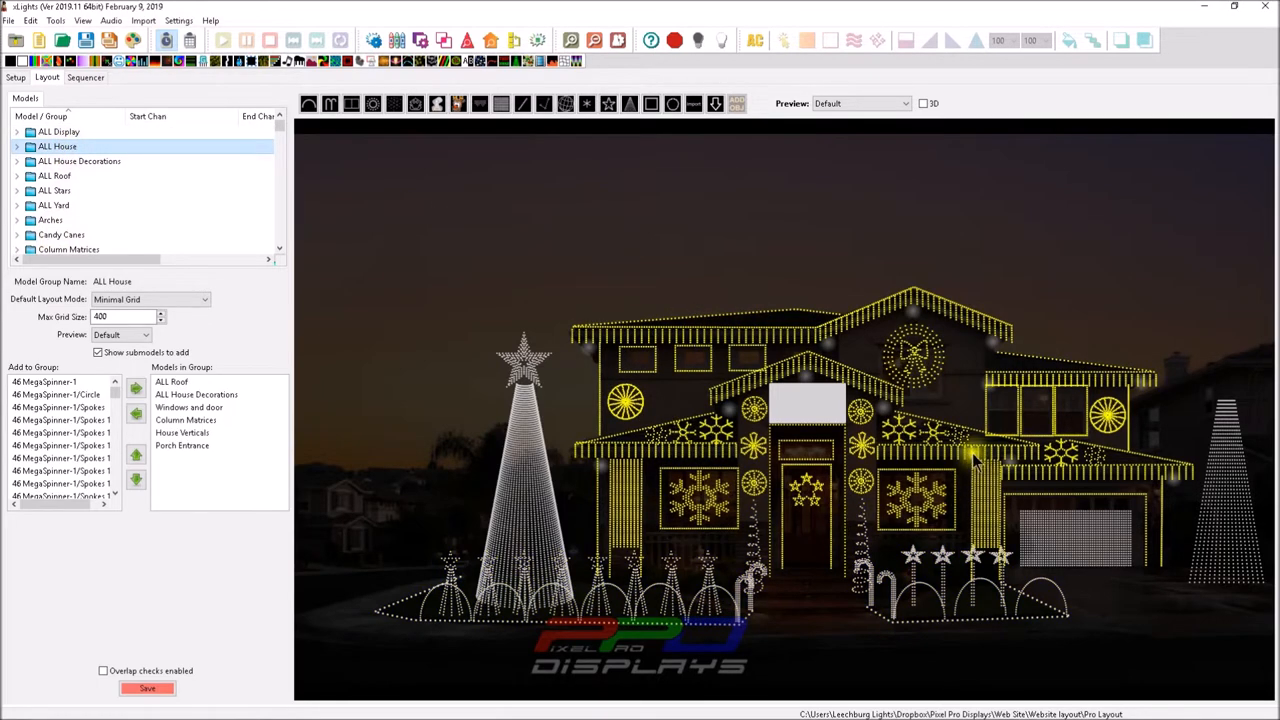
click(171, 382)
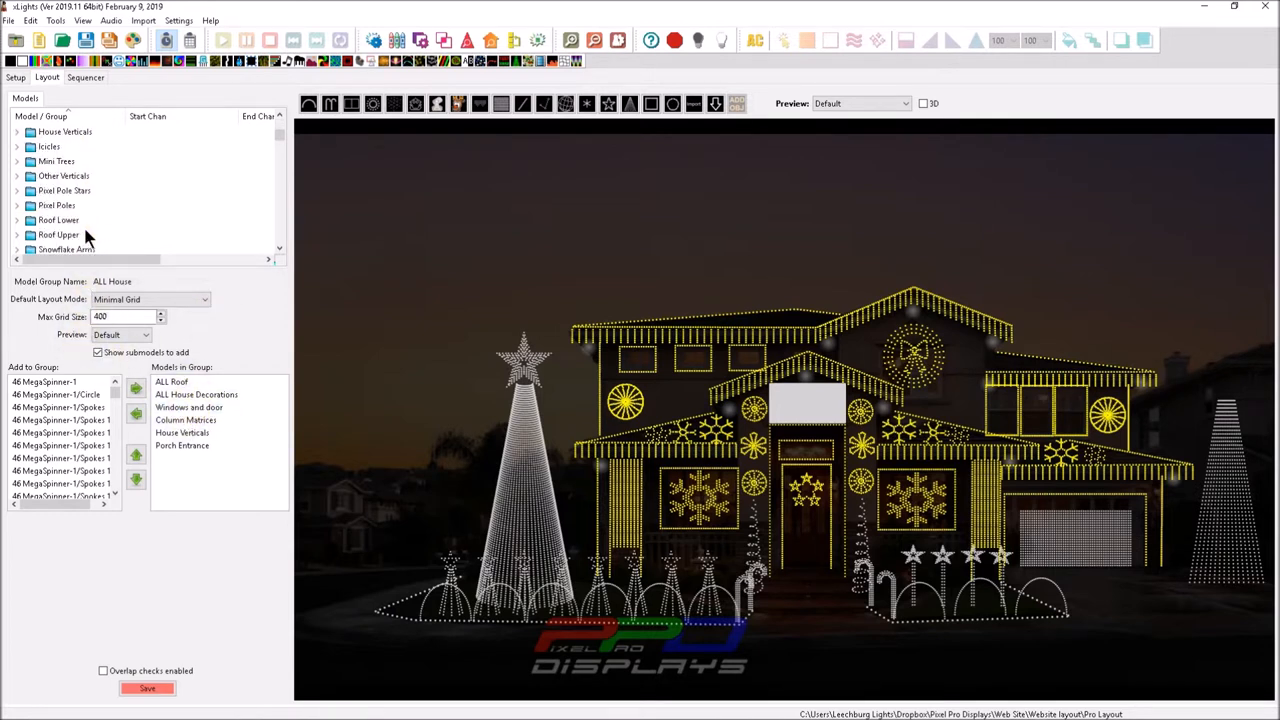
scroll(down, 3)
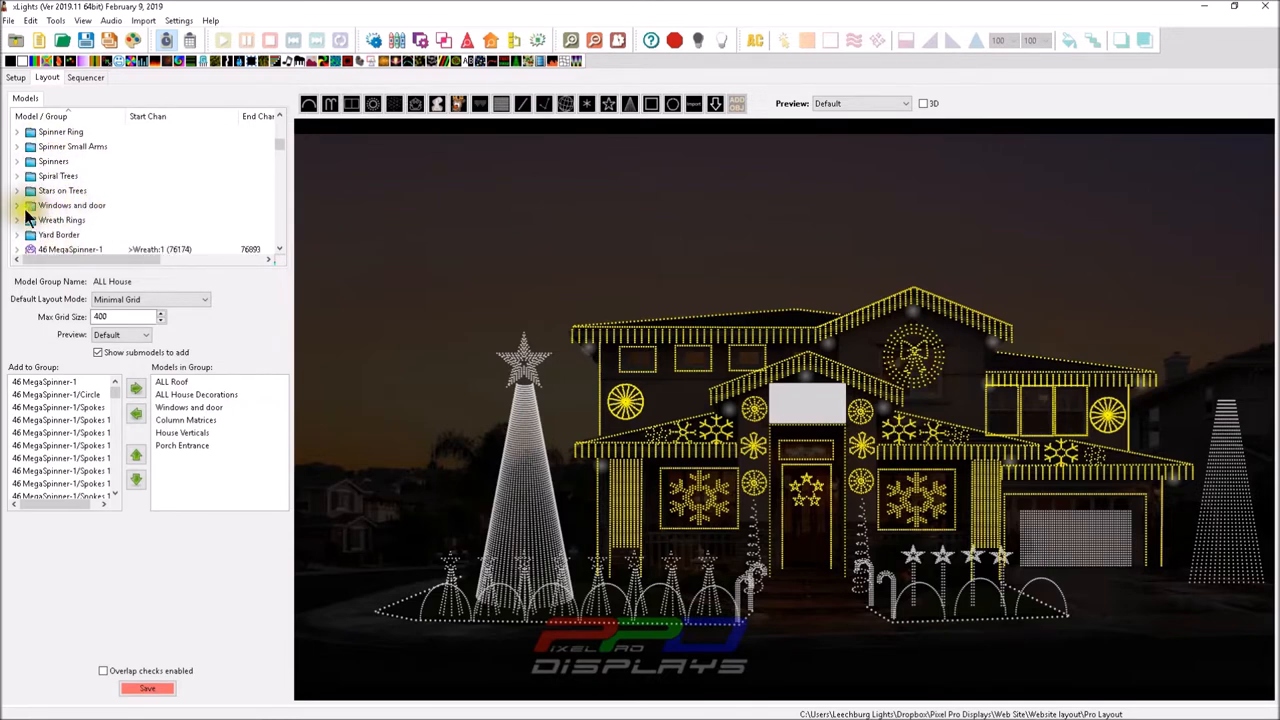
mouse_move(425, 212)
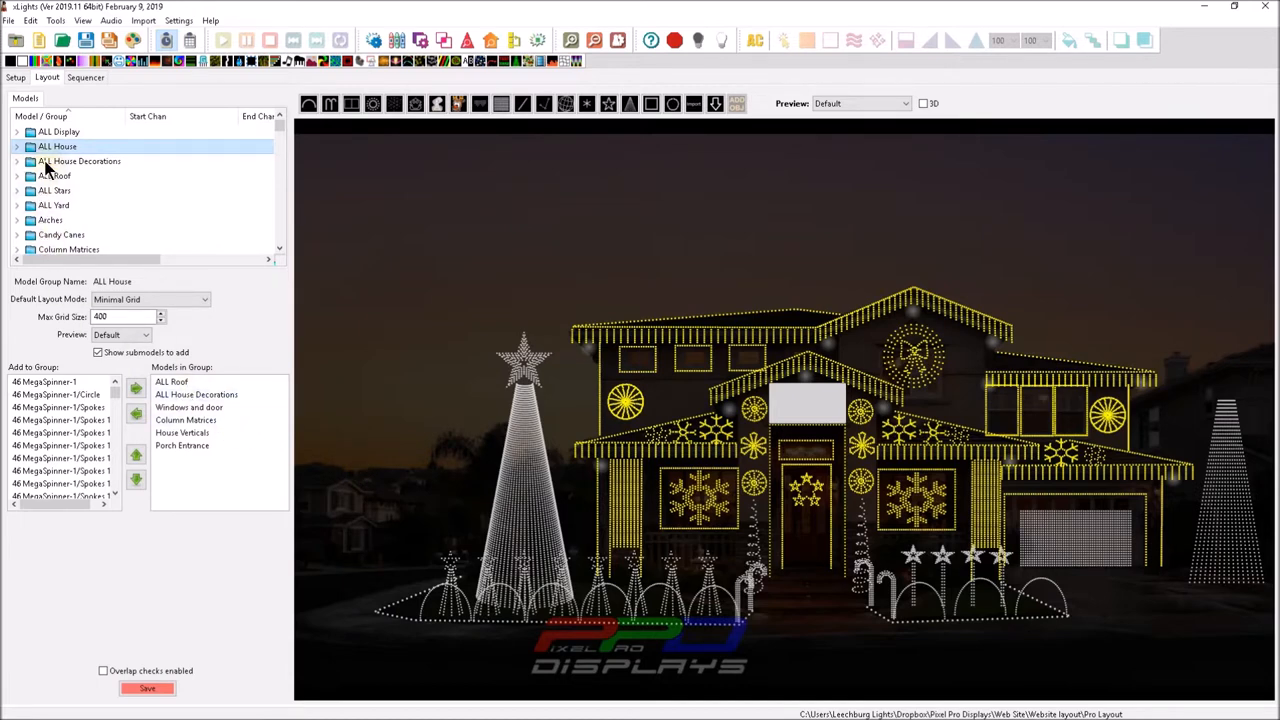
Inspect the ALL House Decorations and Icicles group members, then switch to the Sequencer
click(79, 161)
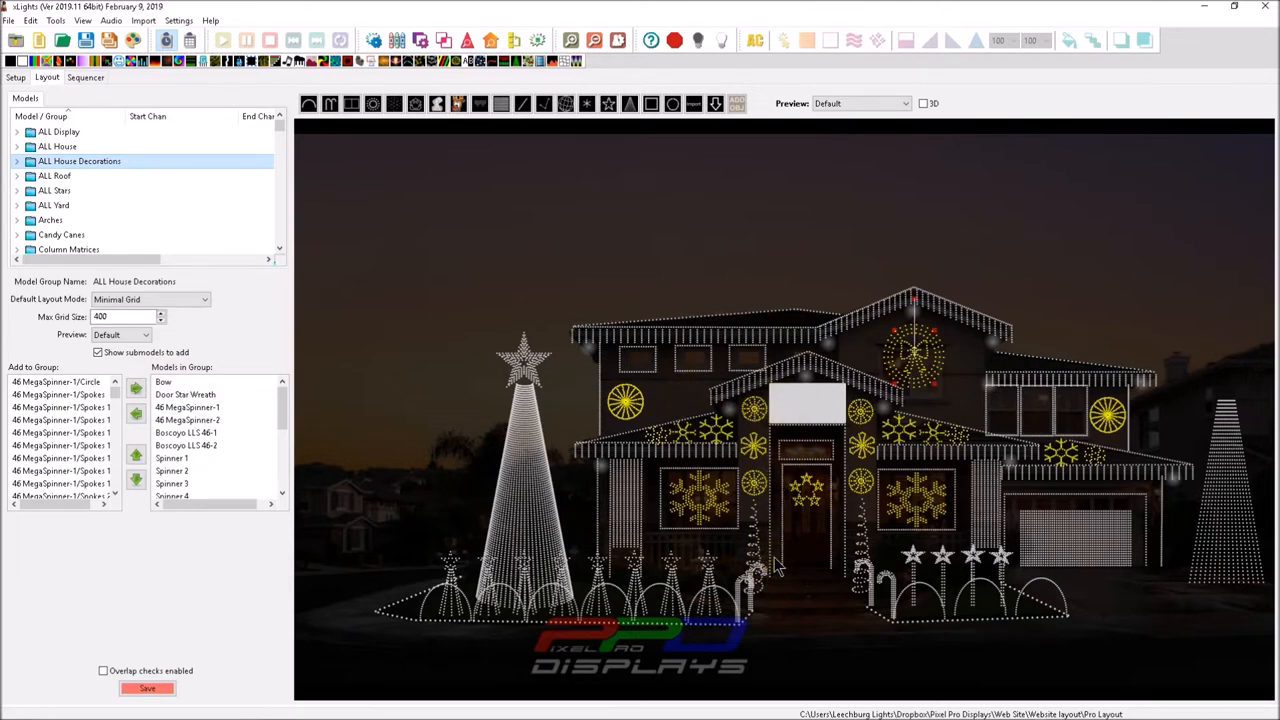
mouse_move(848, 385)
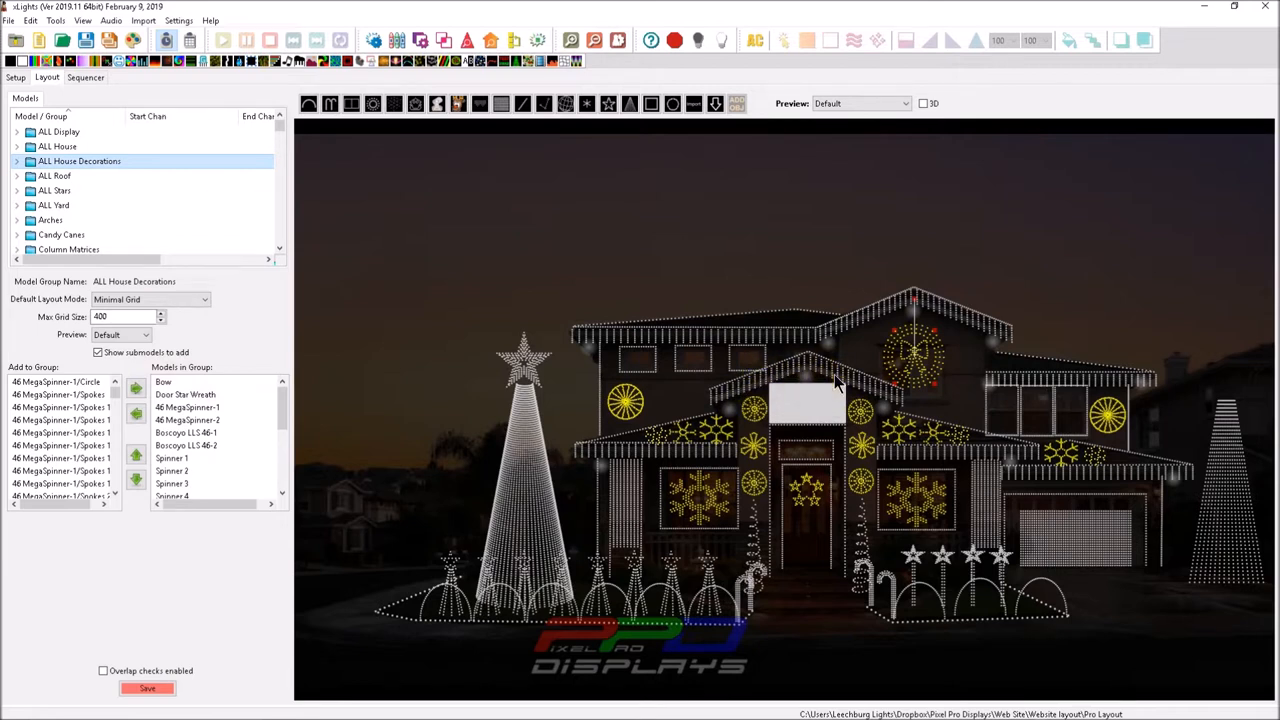
mouse_move(668, 365)
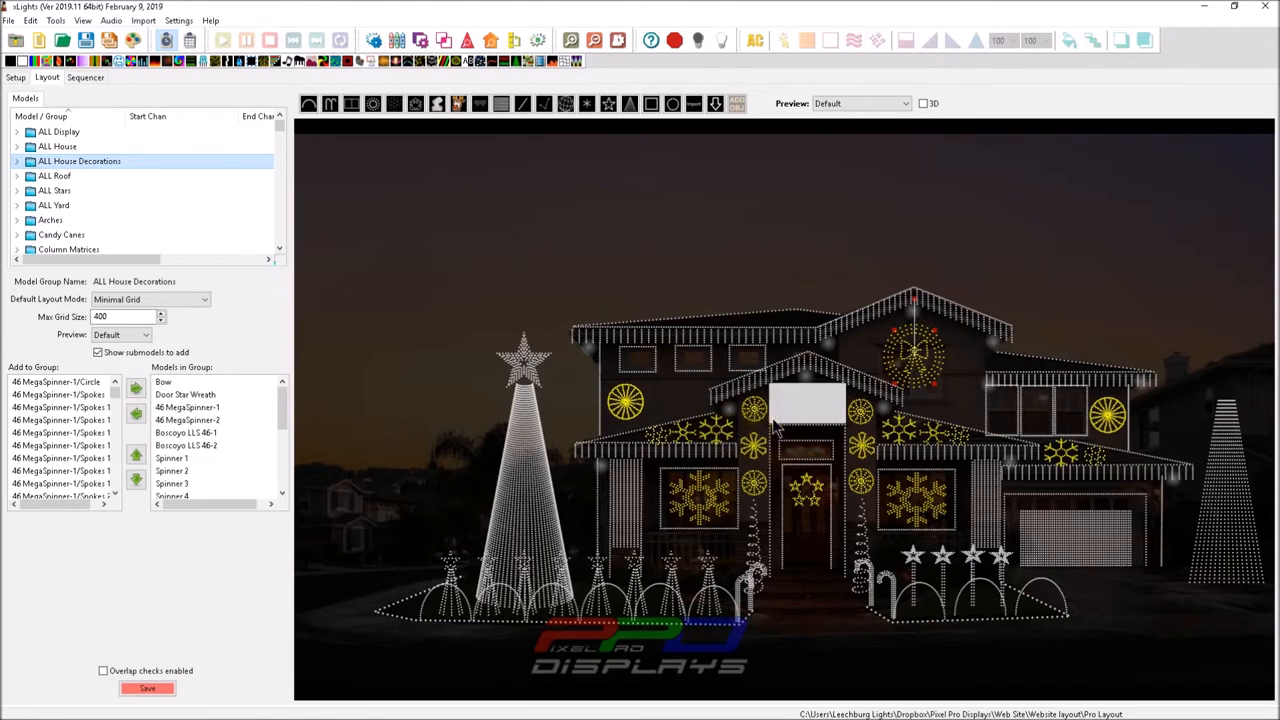
mouse_move(845, 350)
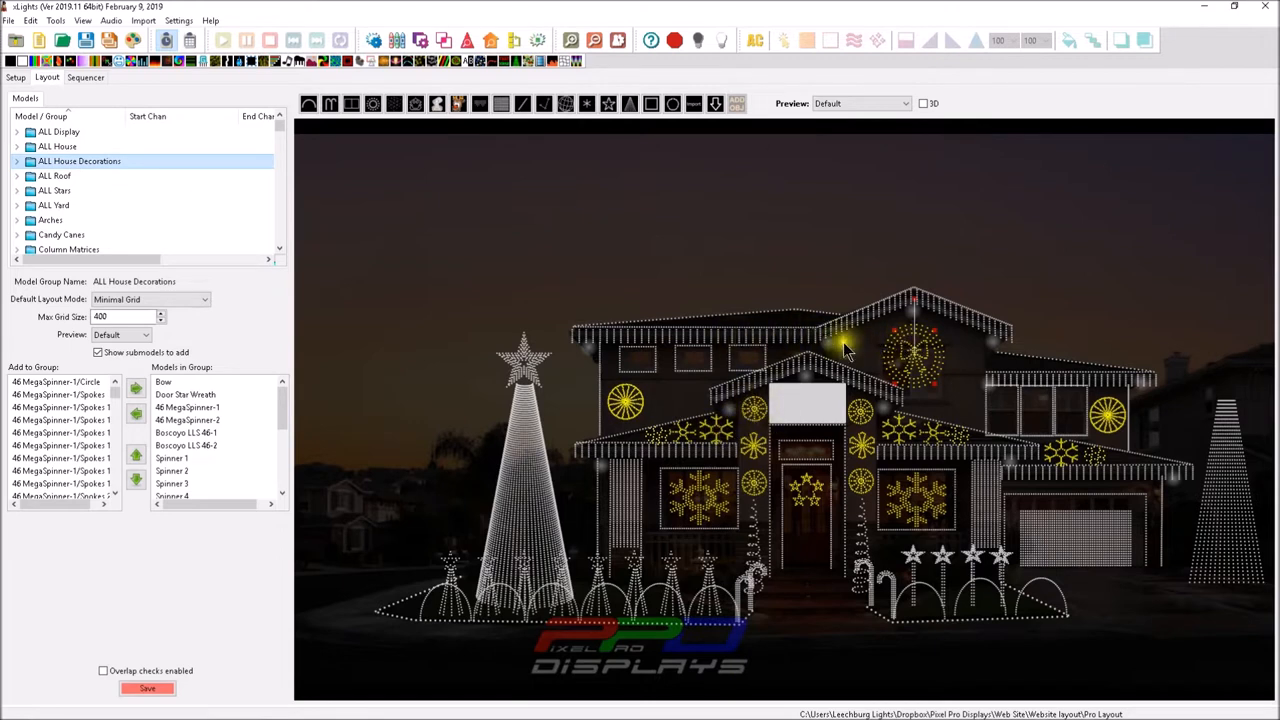
mouse_move(778, 470)
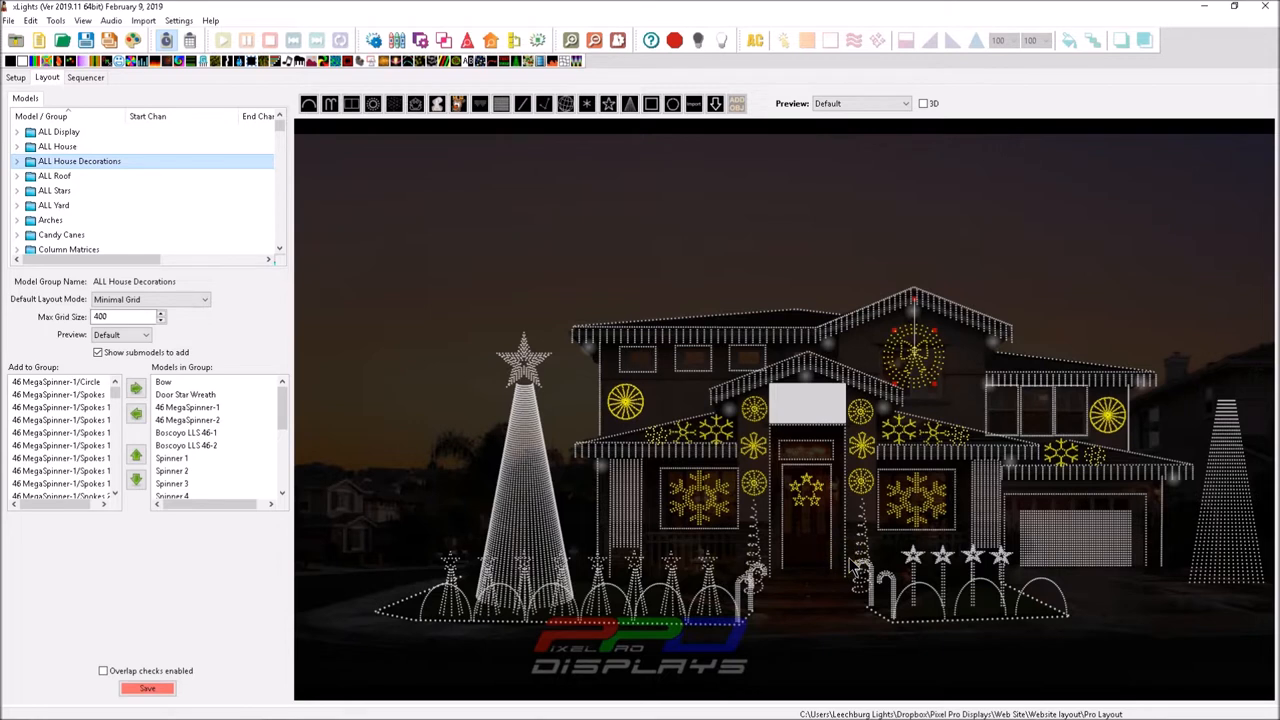
mouse_move(850, 565)
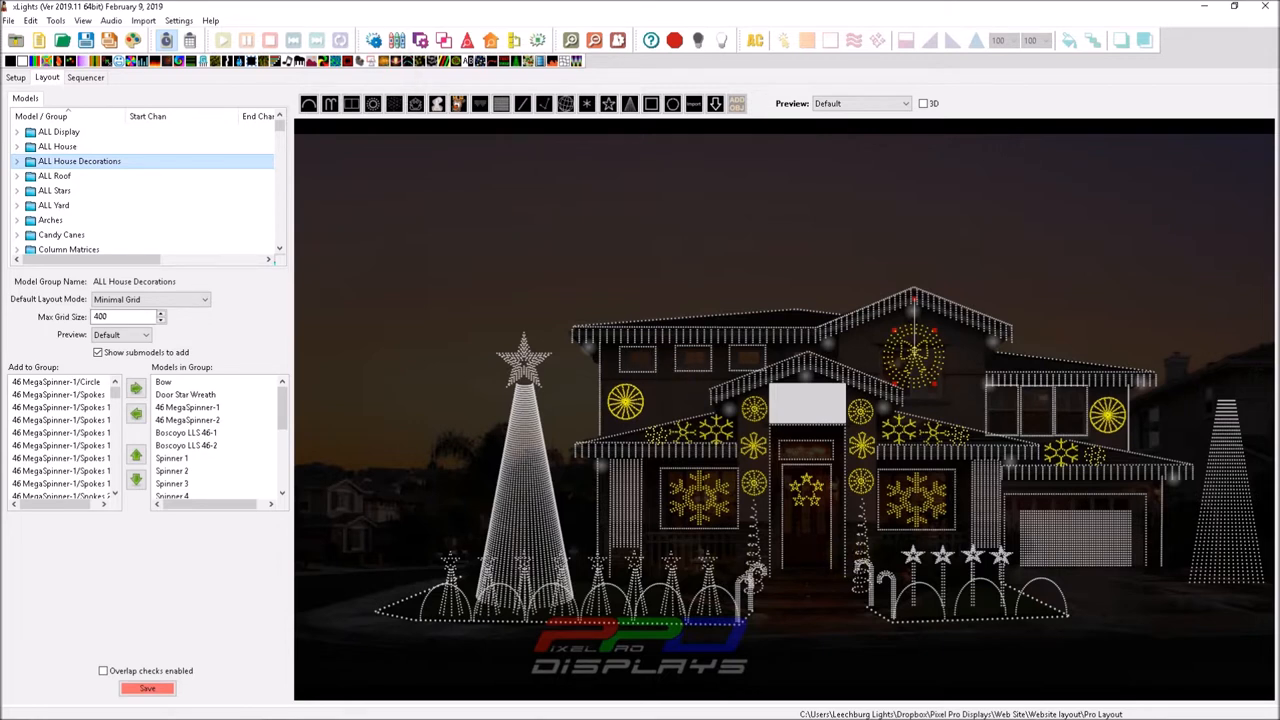
mouse_move(685, 420)
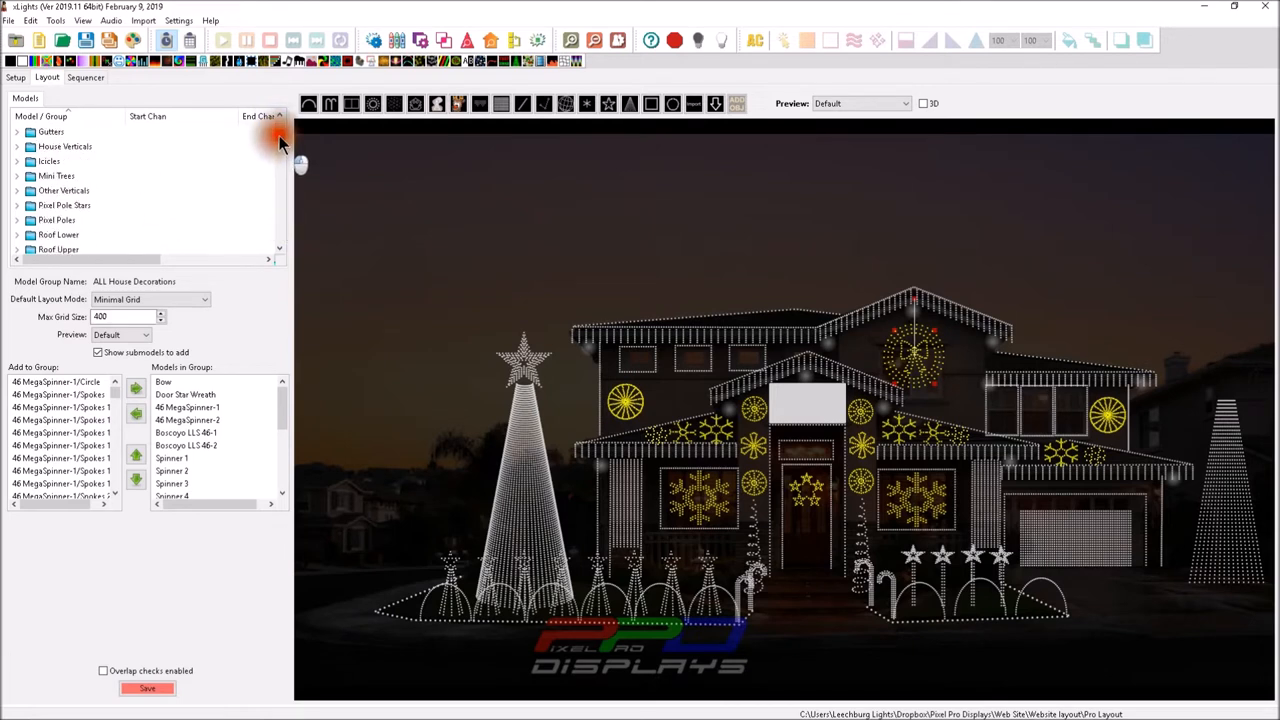
click(48, 161)
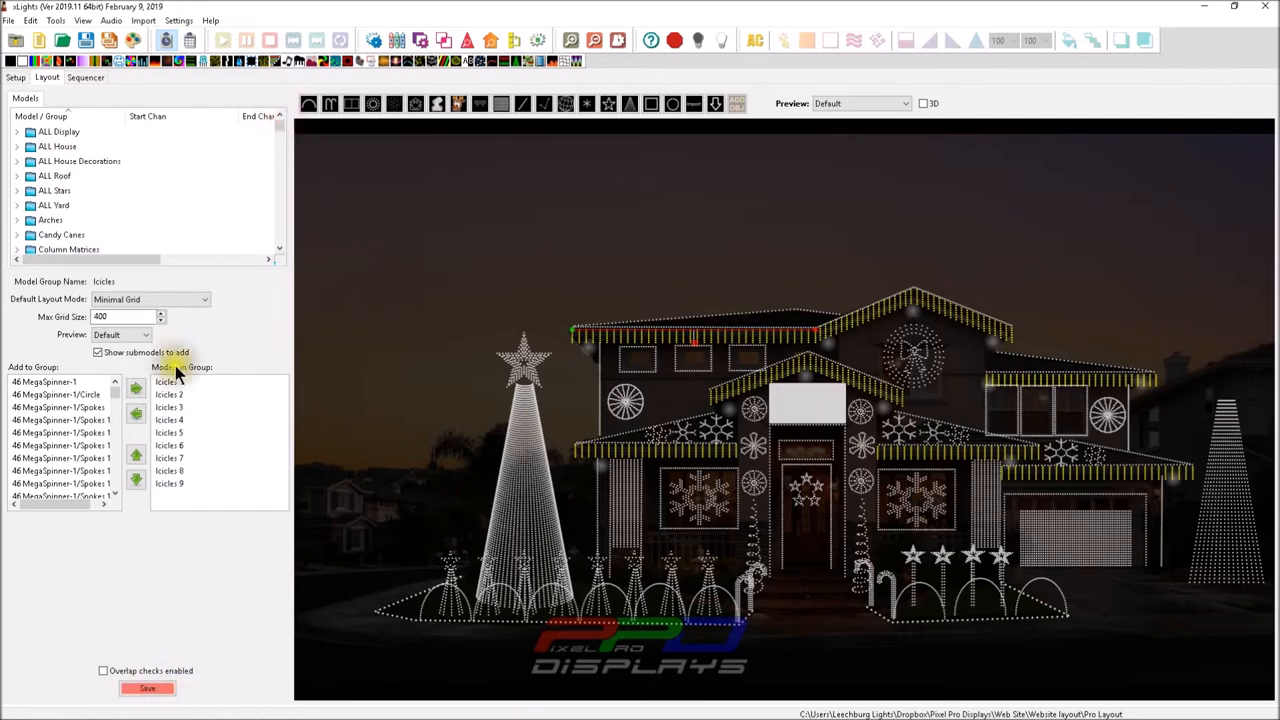
click(85, 77)
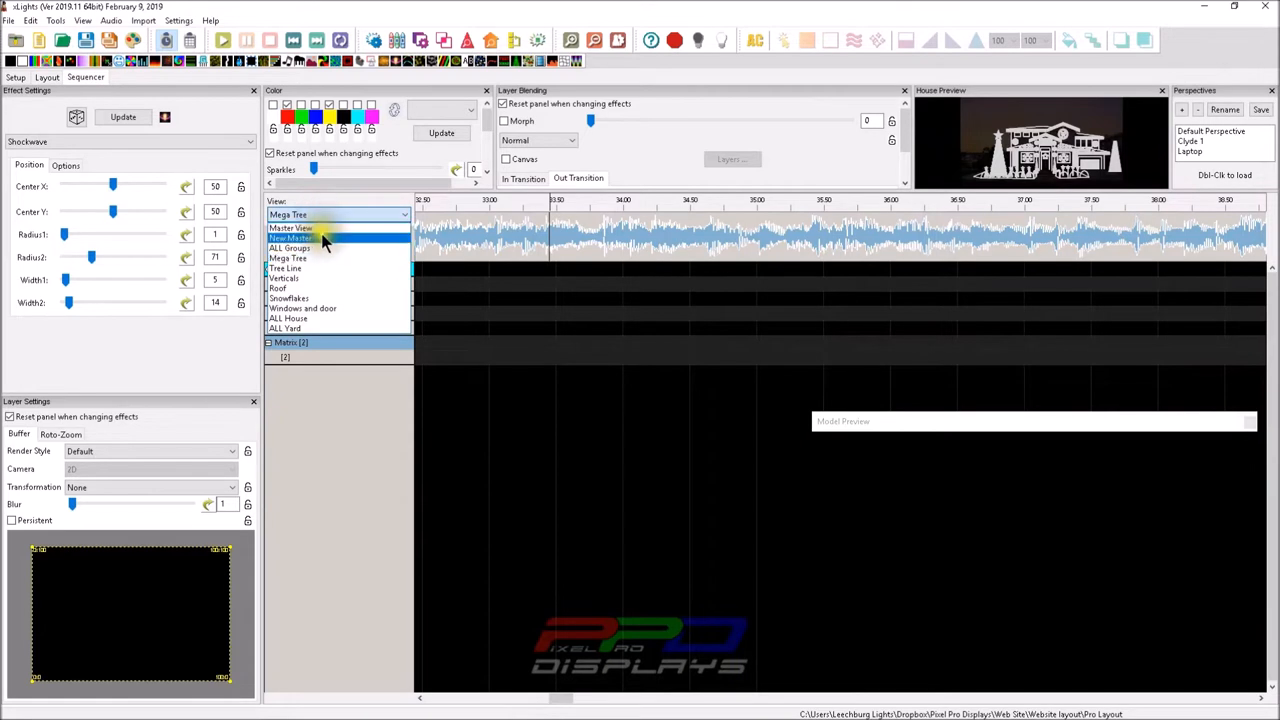
Switch the sequence to the ALL Groups view and mark a time span on ALL House
click(289, 248)
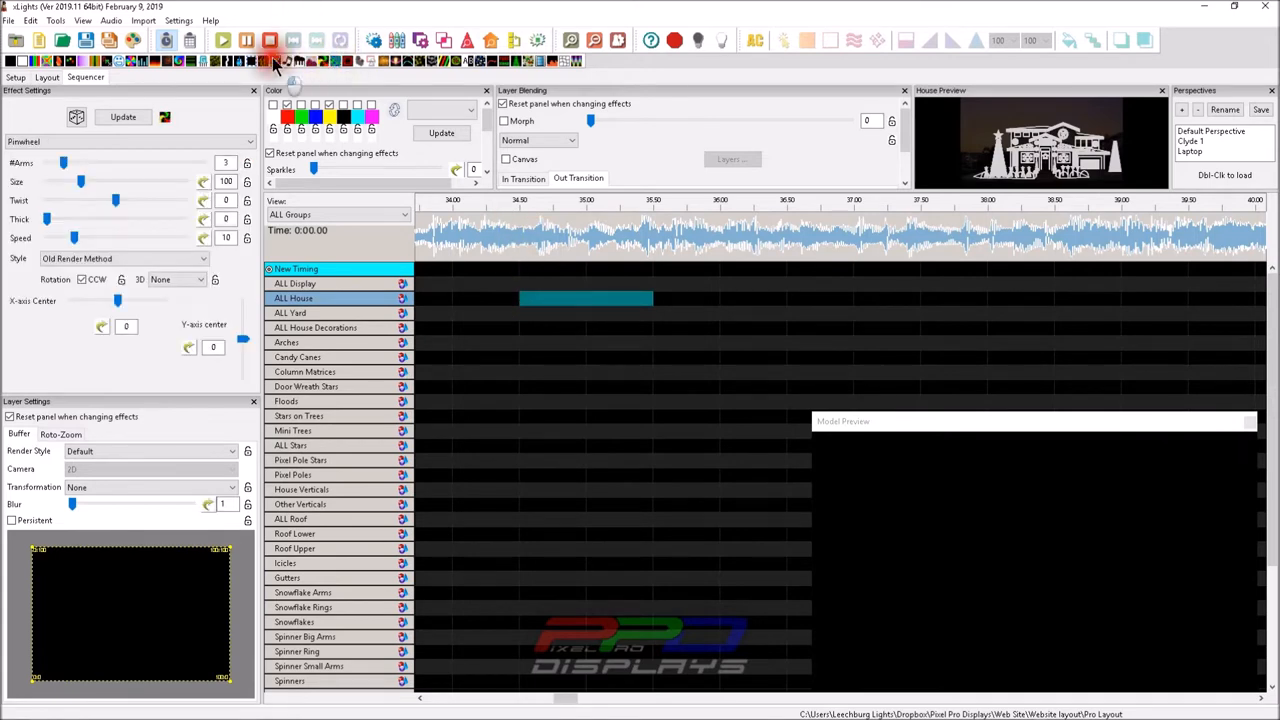
Drop a Single Strand chase into the selected ALL House time range
click(275, 62)
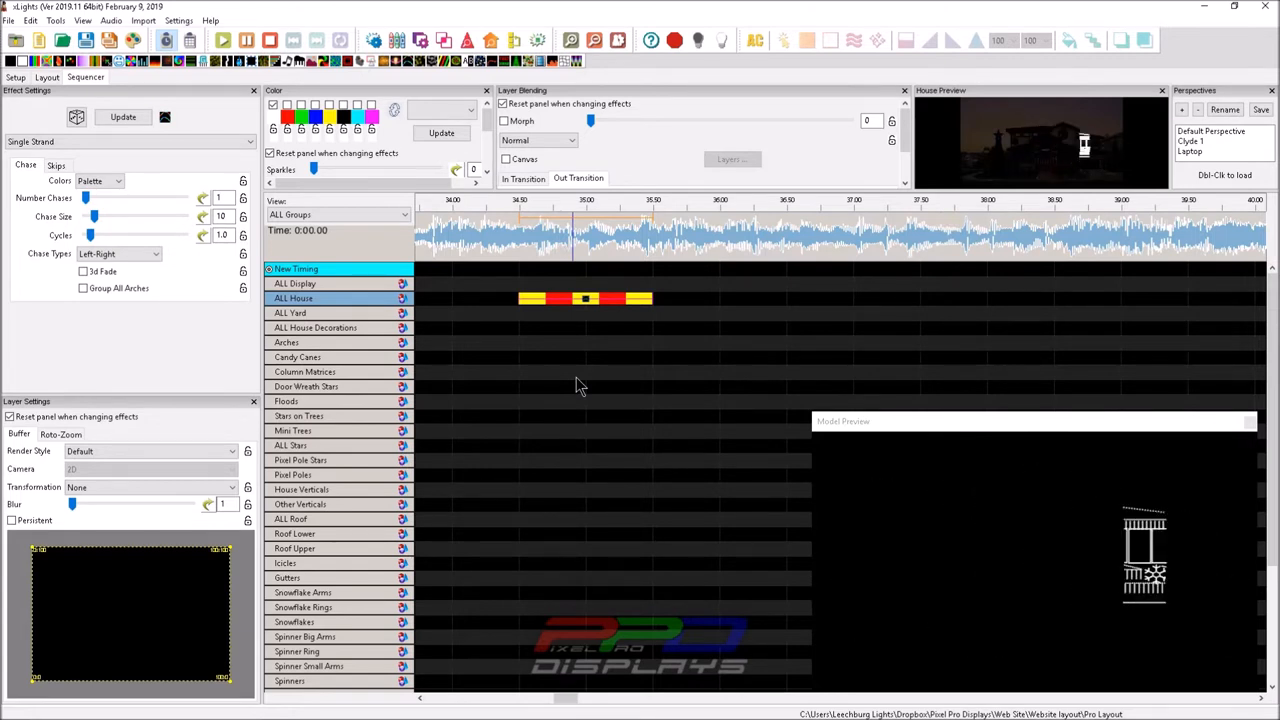
Set the ALL House Single Strand effect's render style to Per Model Default
click(587, 300)
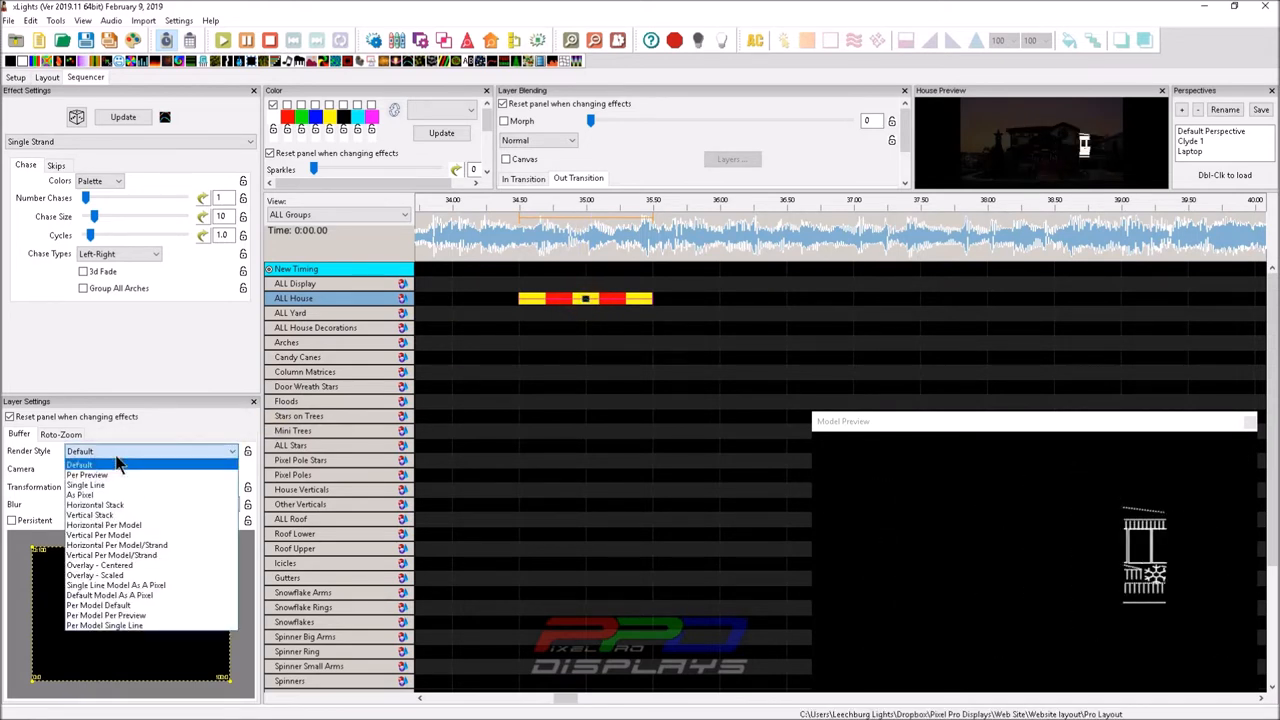
mouse_move(98, 605)
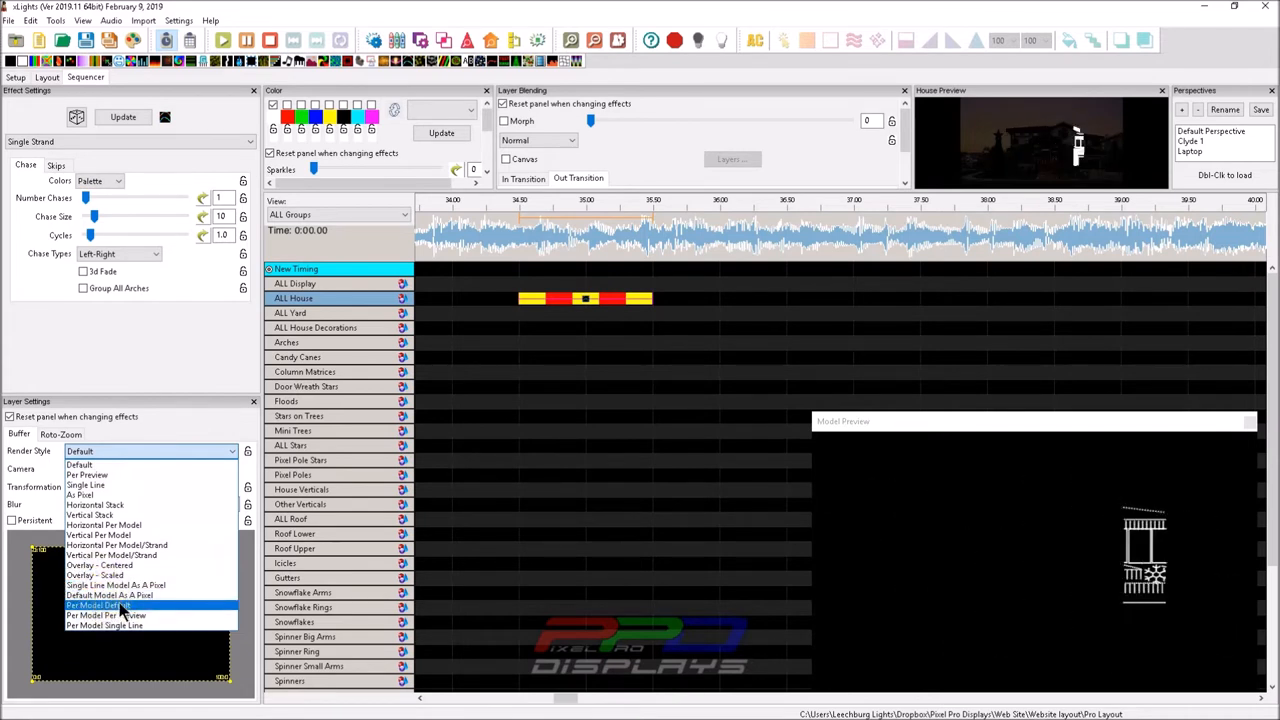
click(104, 605)
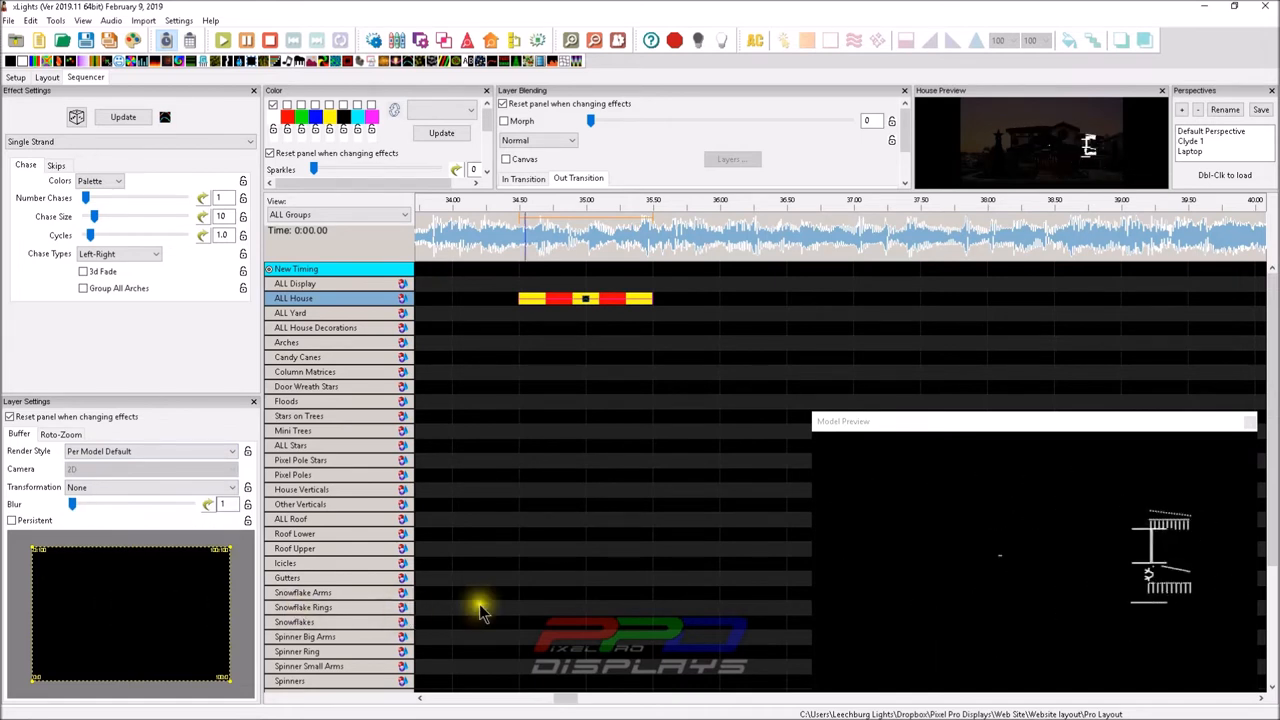
mouse_move(948, 630)
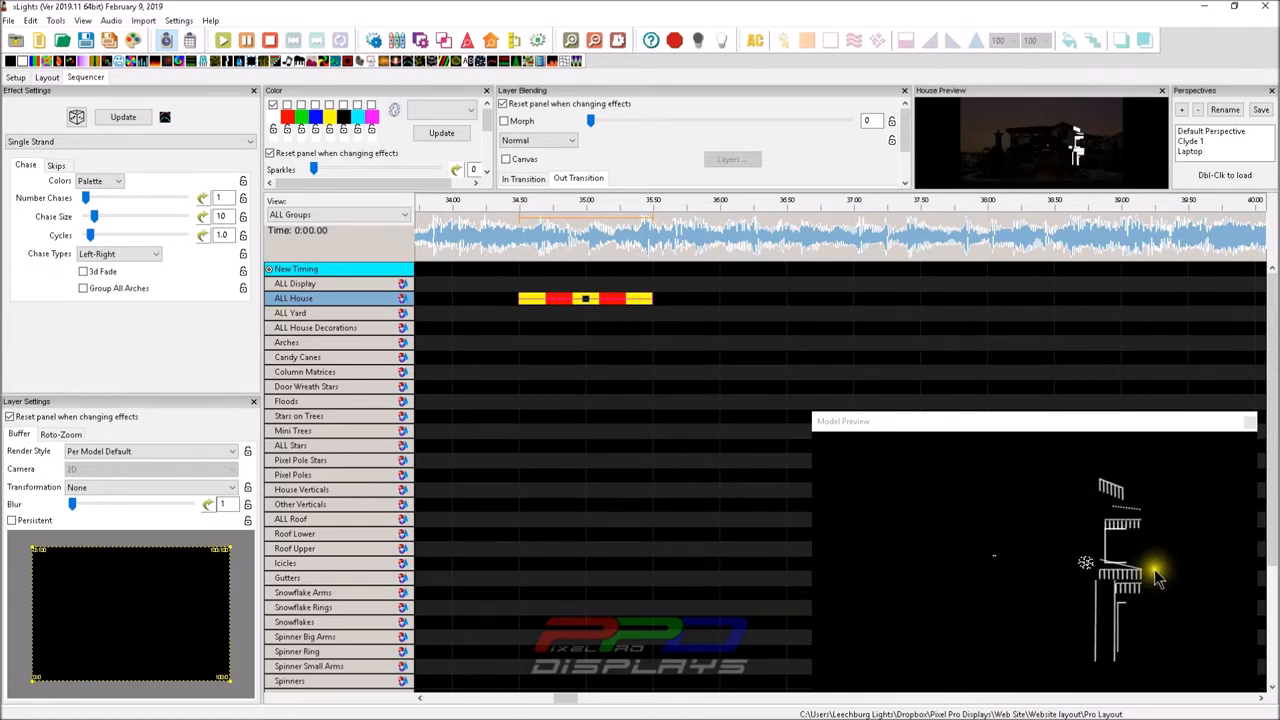
mouse_move(925, 630)
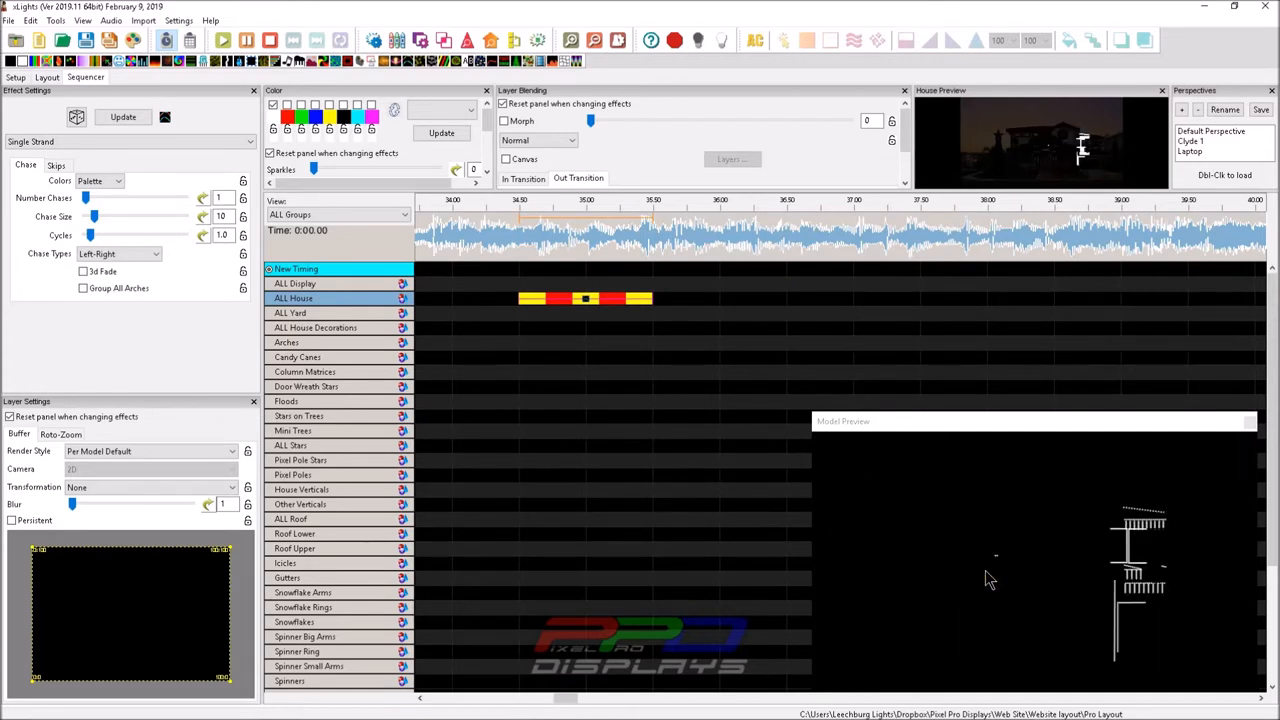
Change the Single Strand effect's render style to Per Model Per Preview
click(145, 451)
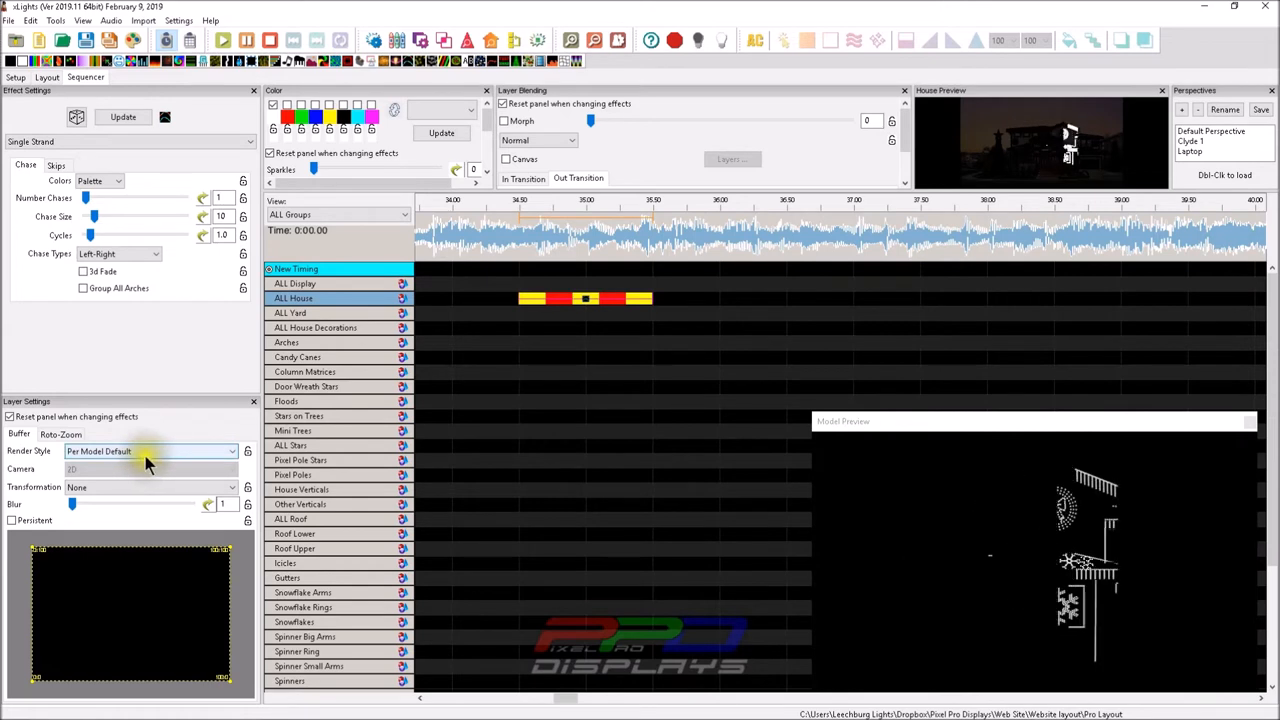
click(231, 451)
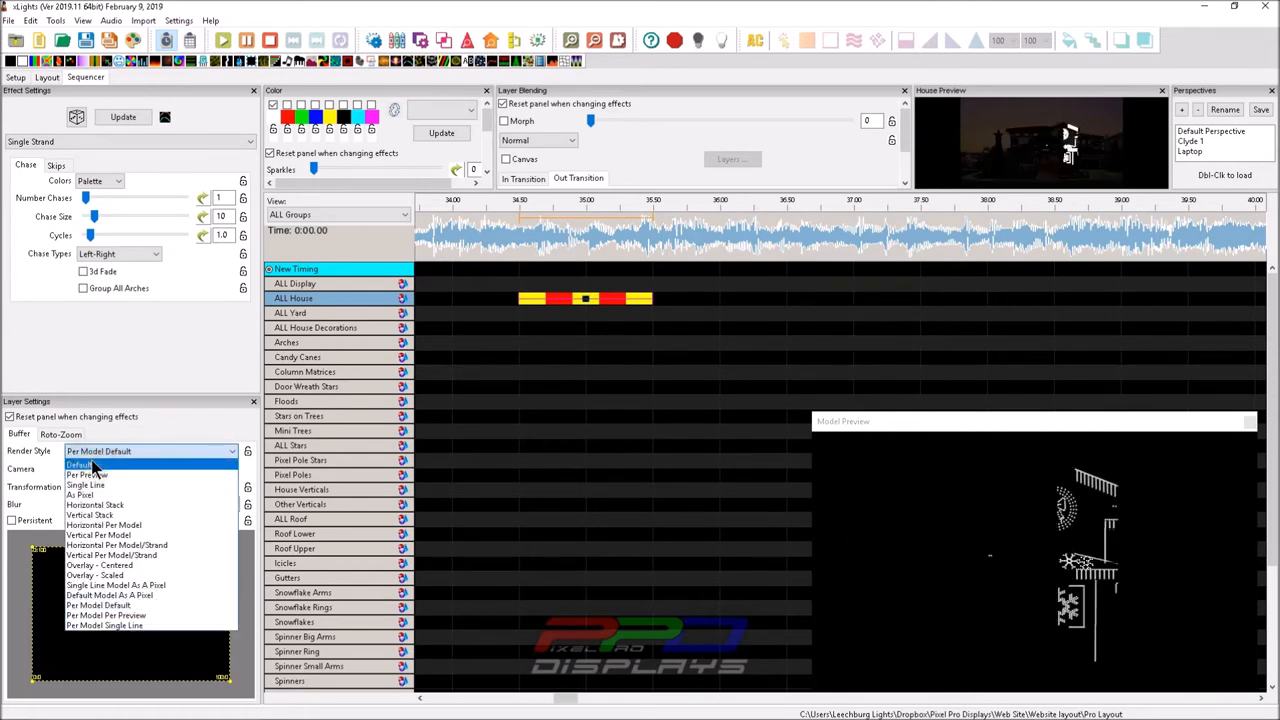
click(83, 463)
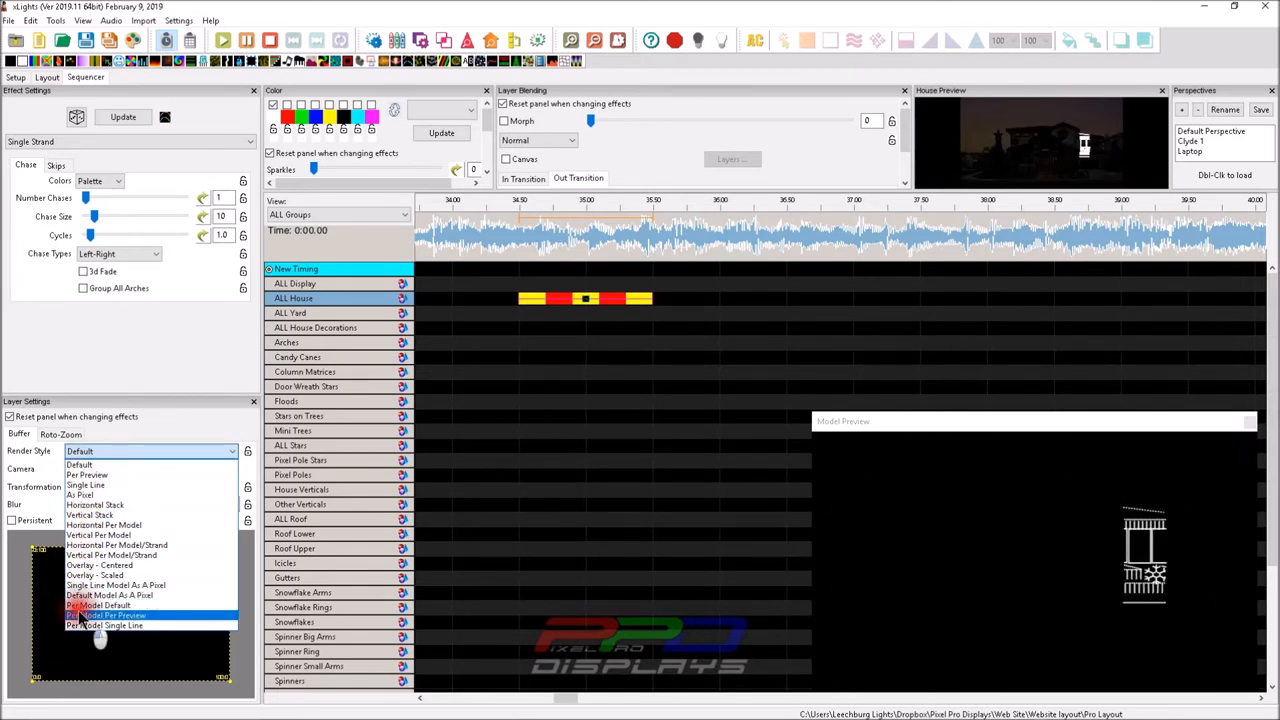
click(110, 615)
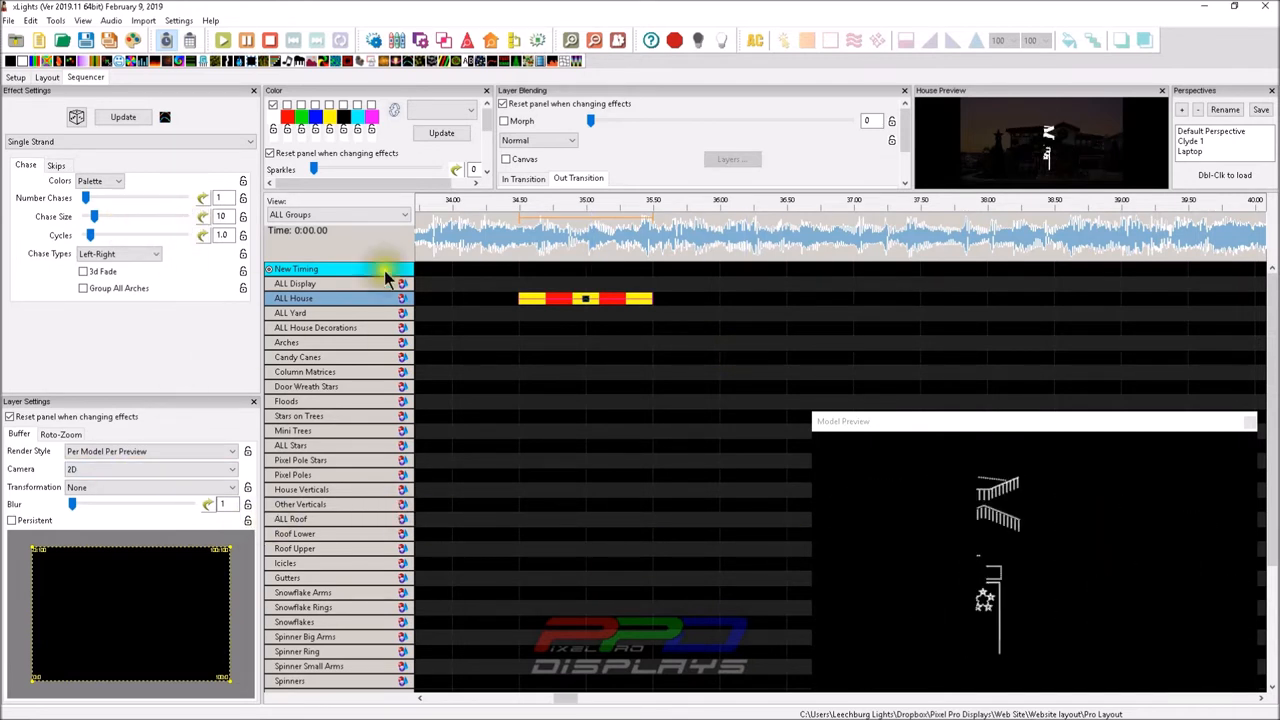
Copy the ALL House Single Strand effect and paste it onto the Windows and door row
click(585, 299)
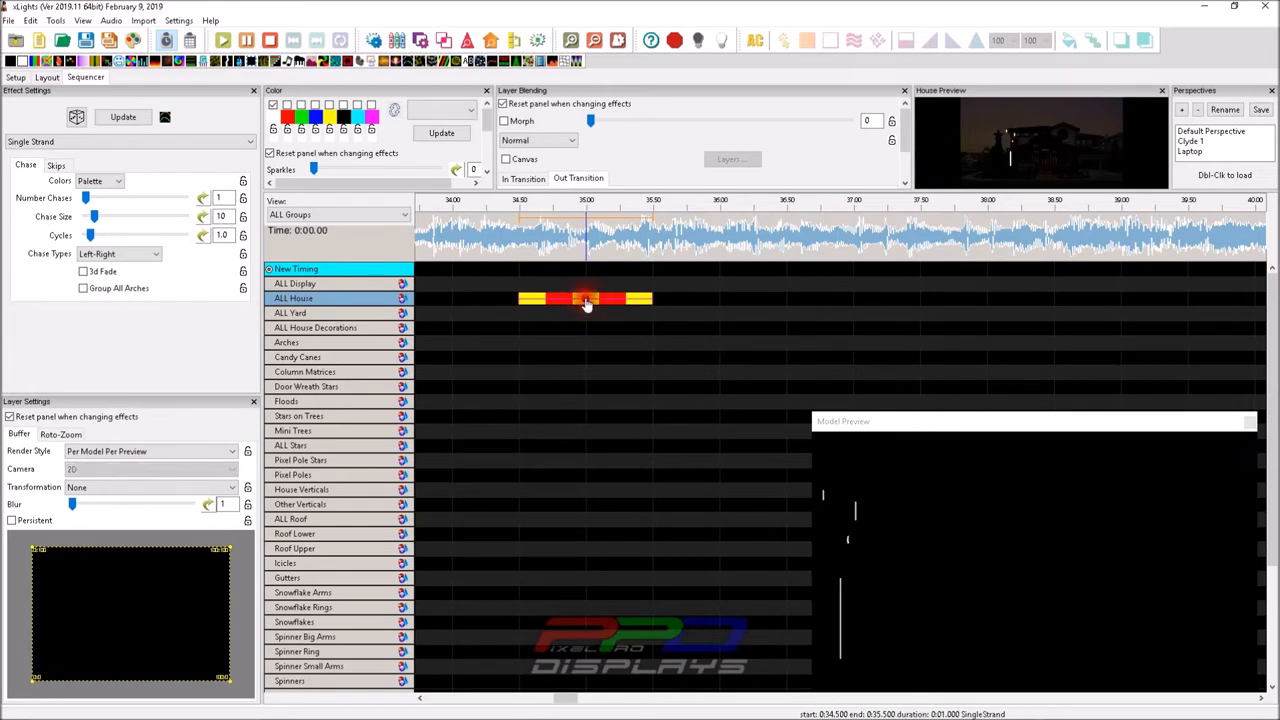
right_click(585, 300)
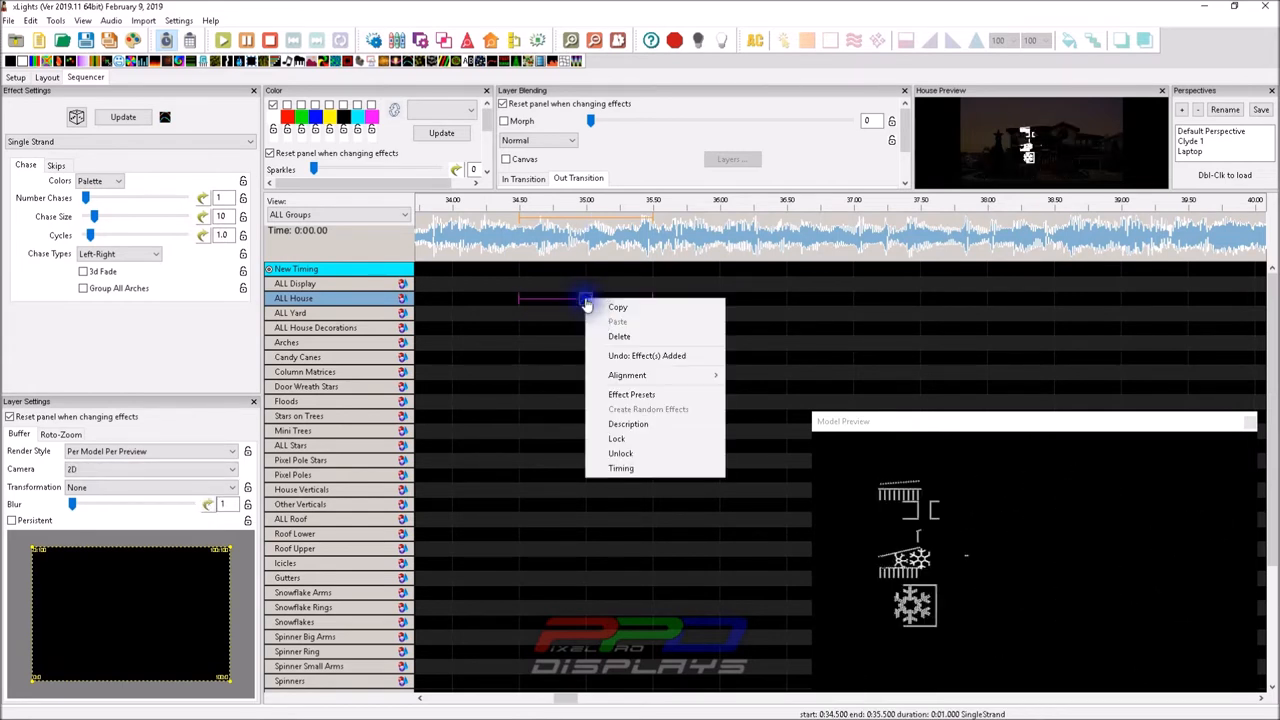
click(335, 337)
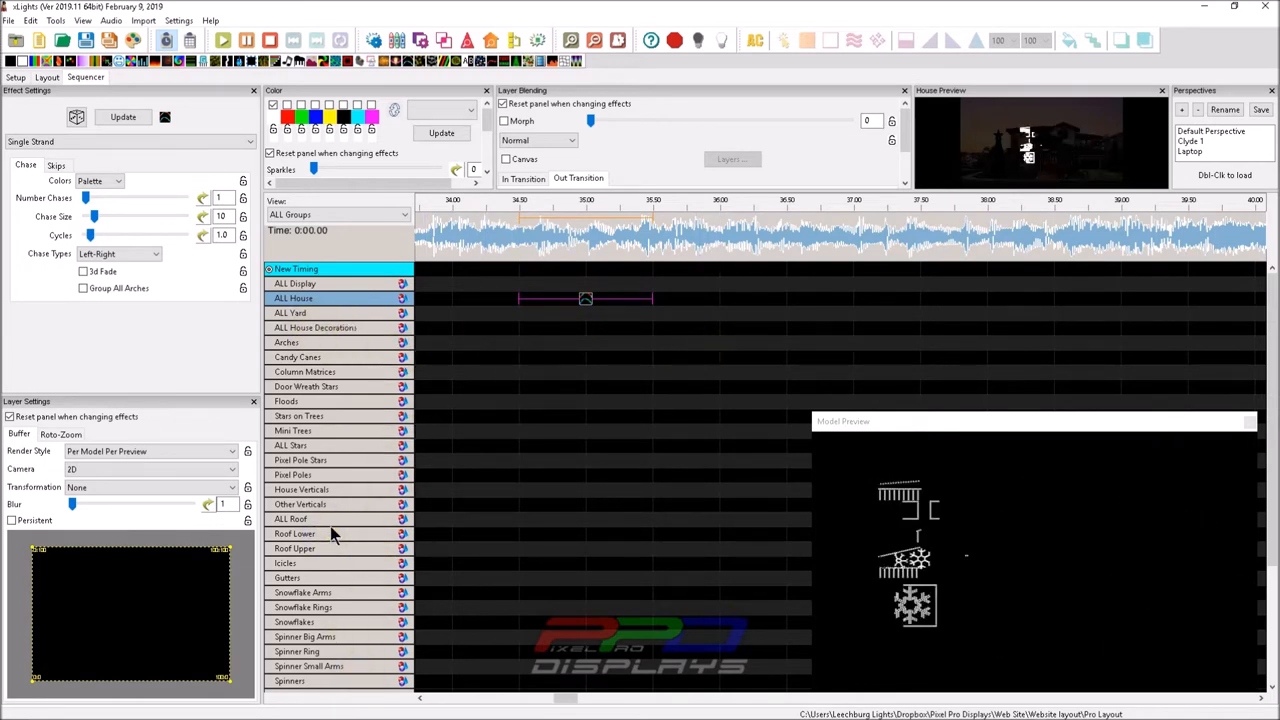
scroll(down, 3)
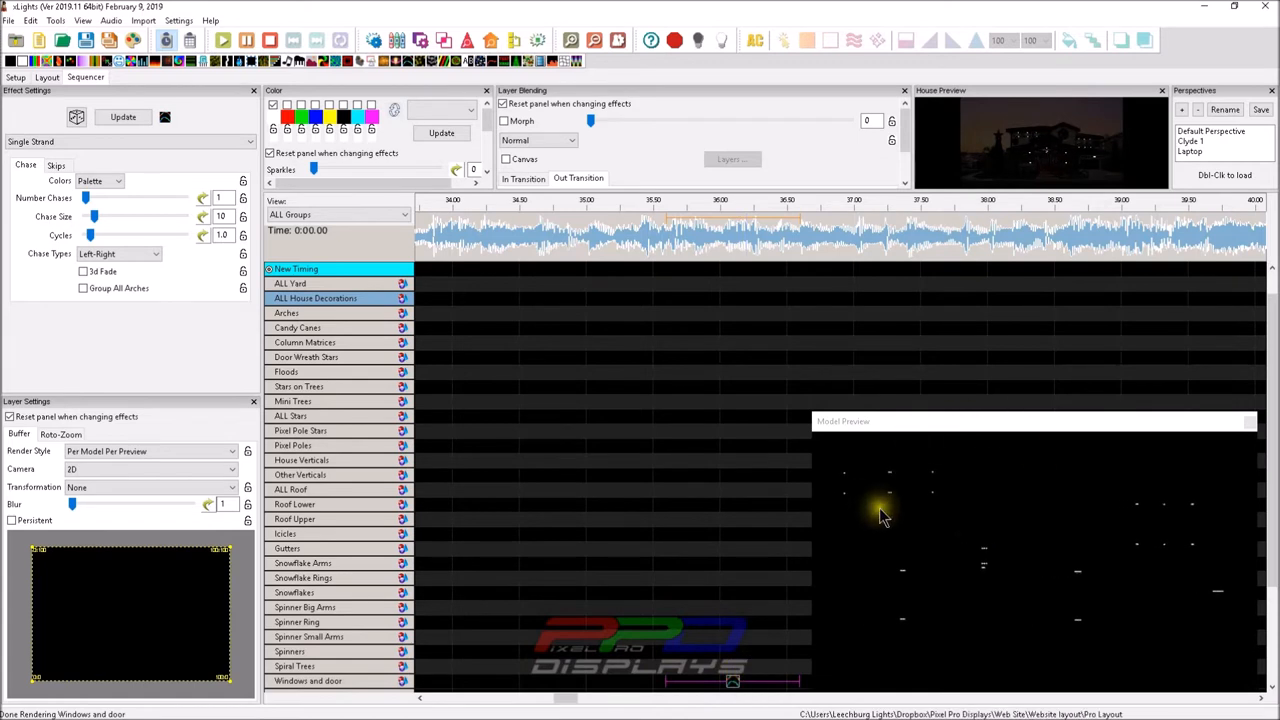
mouse_move(872, 587)
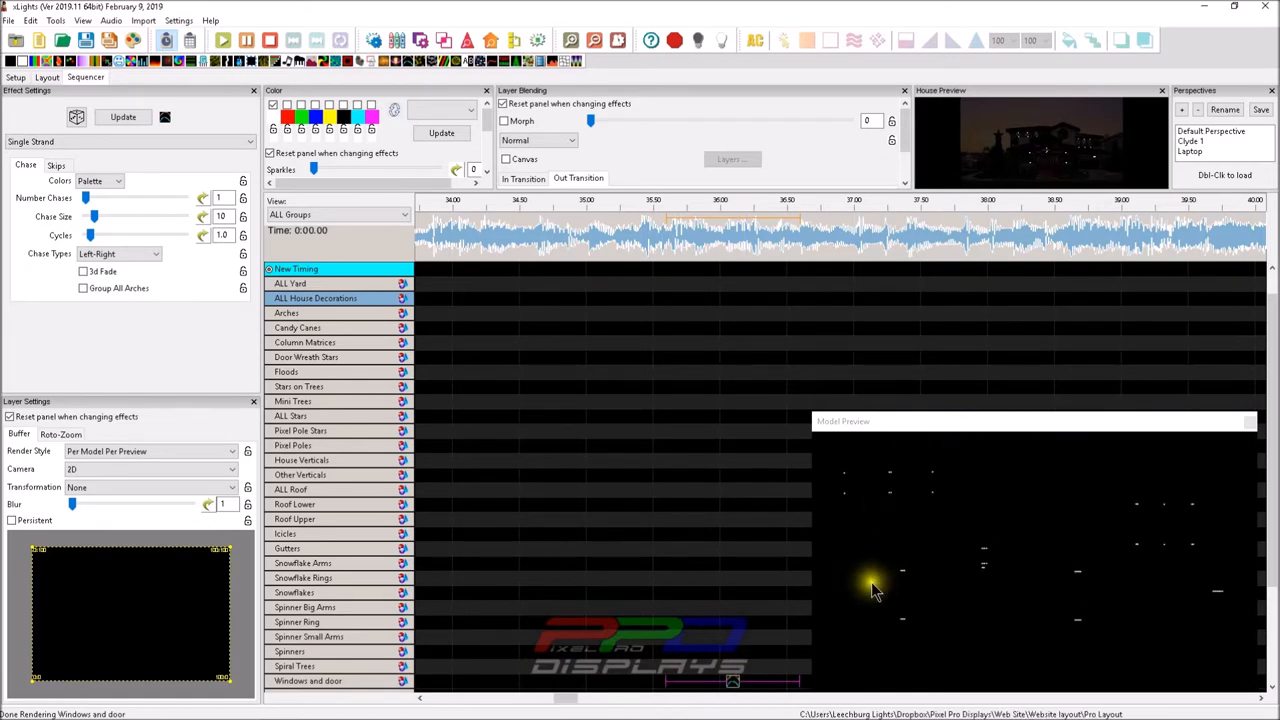
mouse_move(1070, 520)
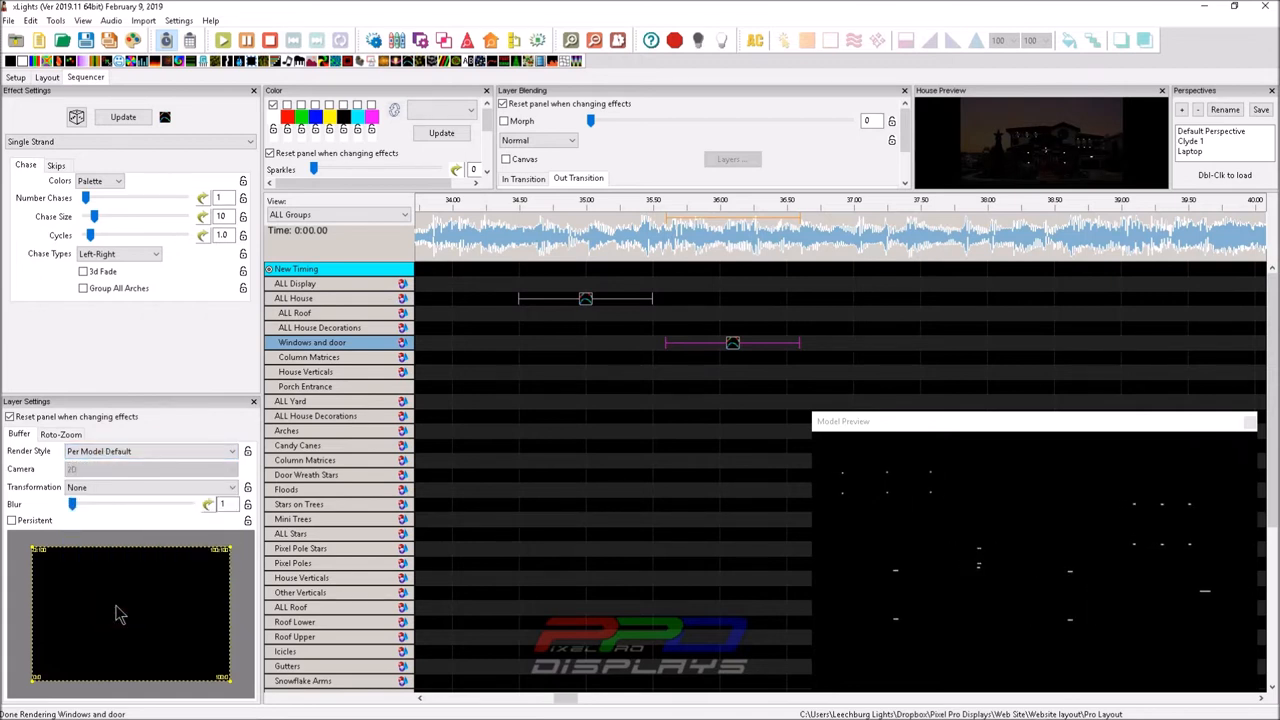
Add a Shockwave to ALL House with Radius2 157 and Width2 81
click(733, 343)
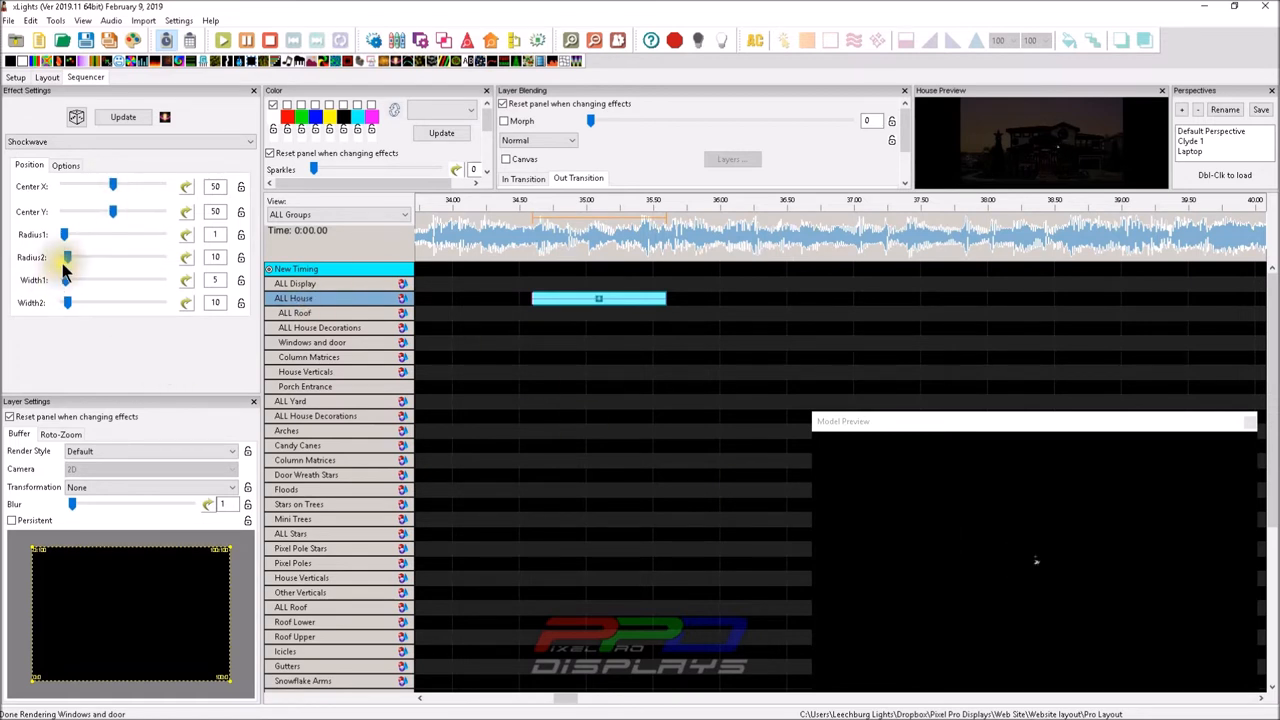
drag(67, 257, 128, 257)
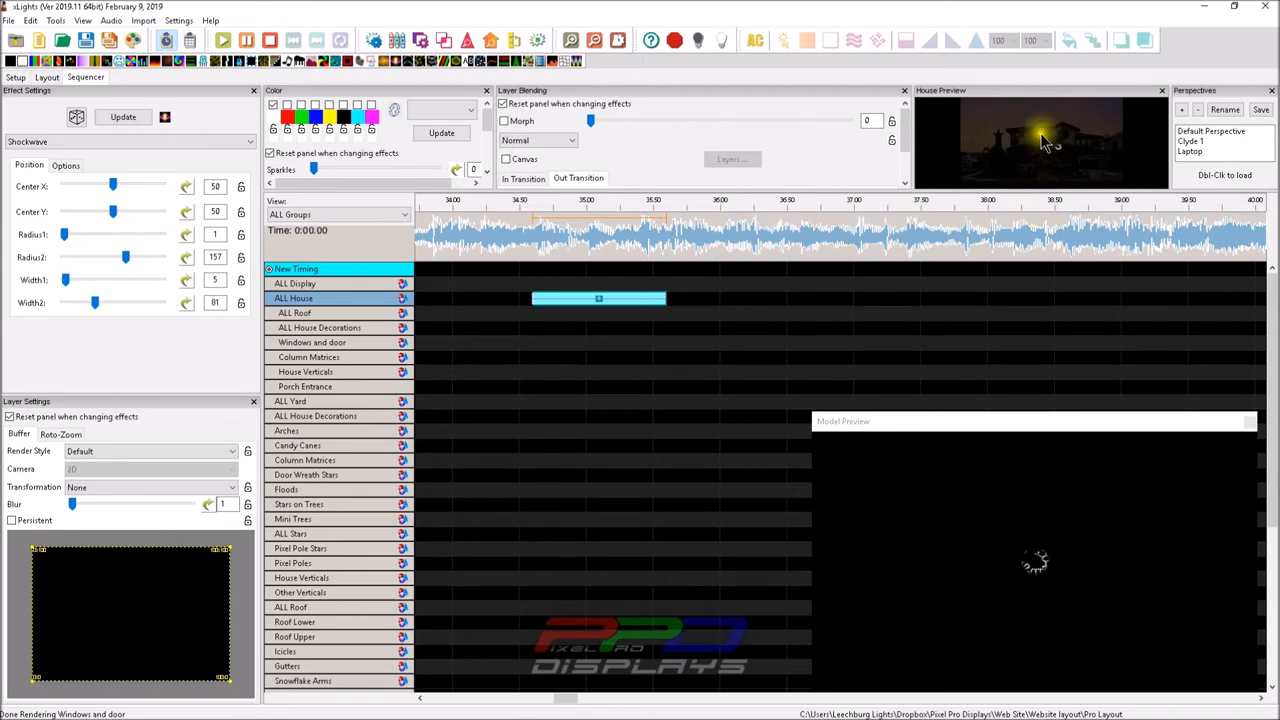
Render the ALL House Shockwave Per Model Per Preview and reselect the effect
click(598, 299)
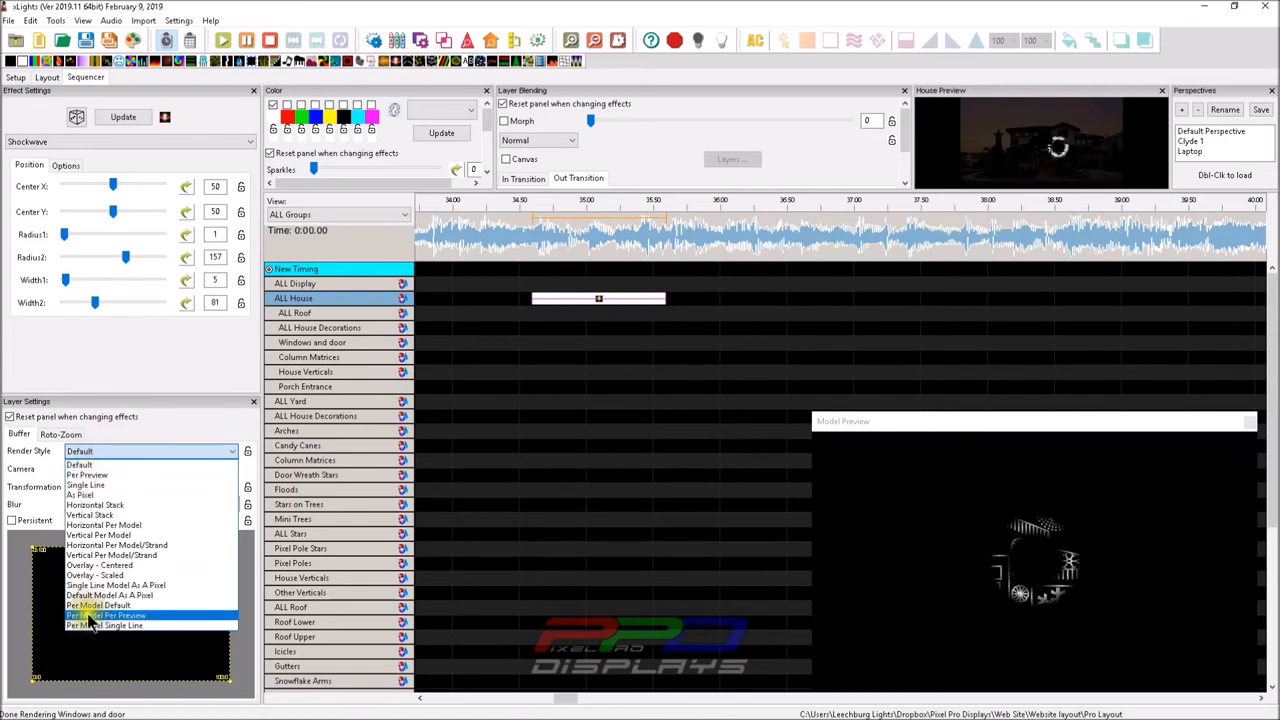
click(108, 615)
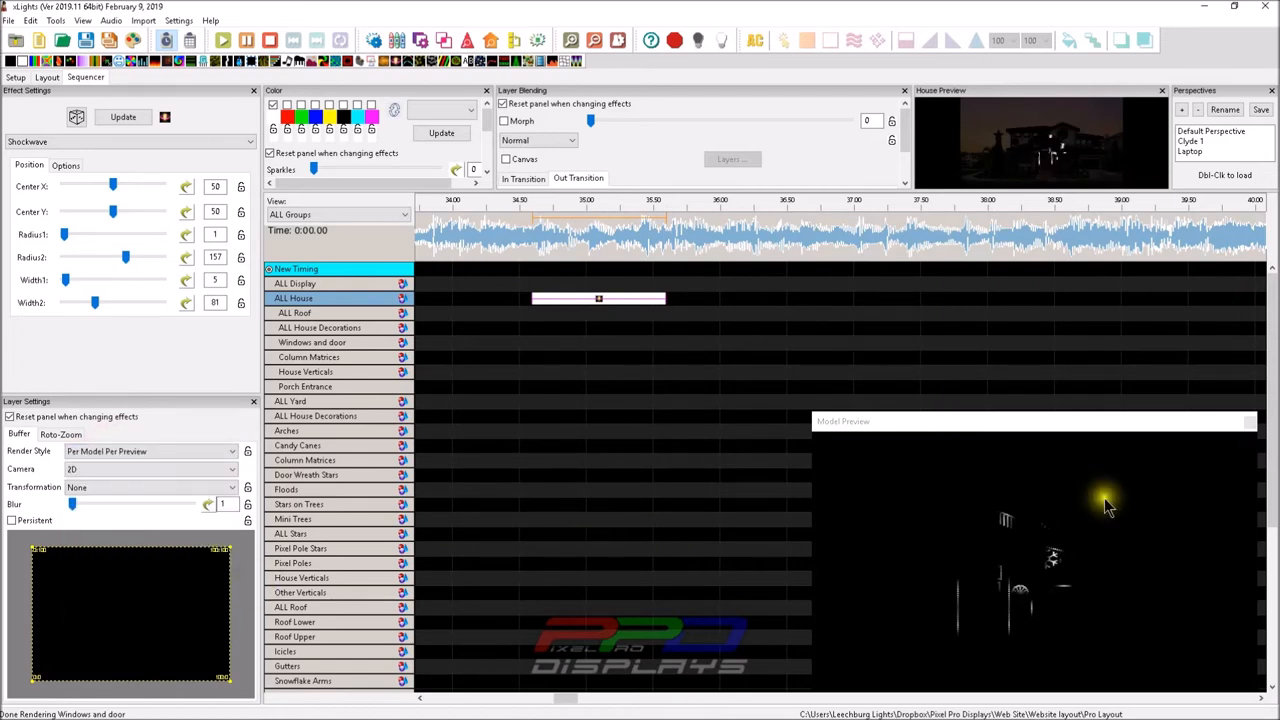
mouse_move(958, 605)
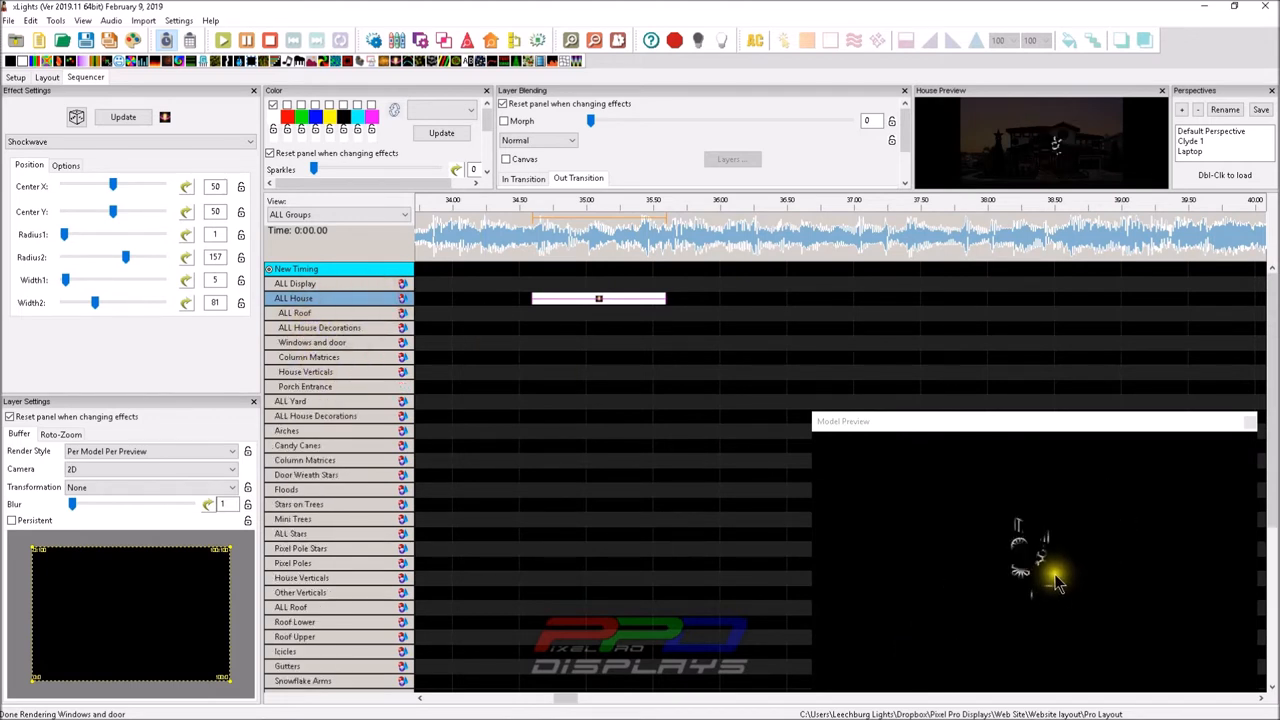
click(598, 299)
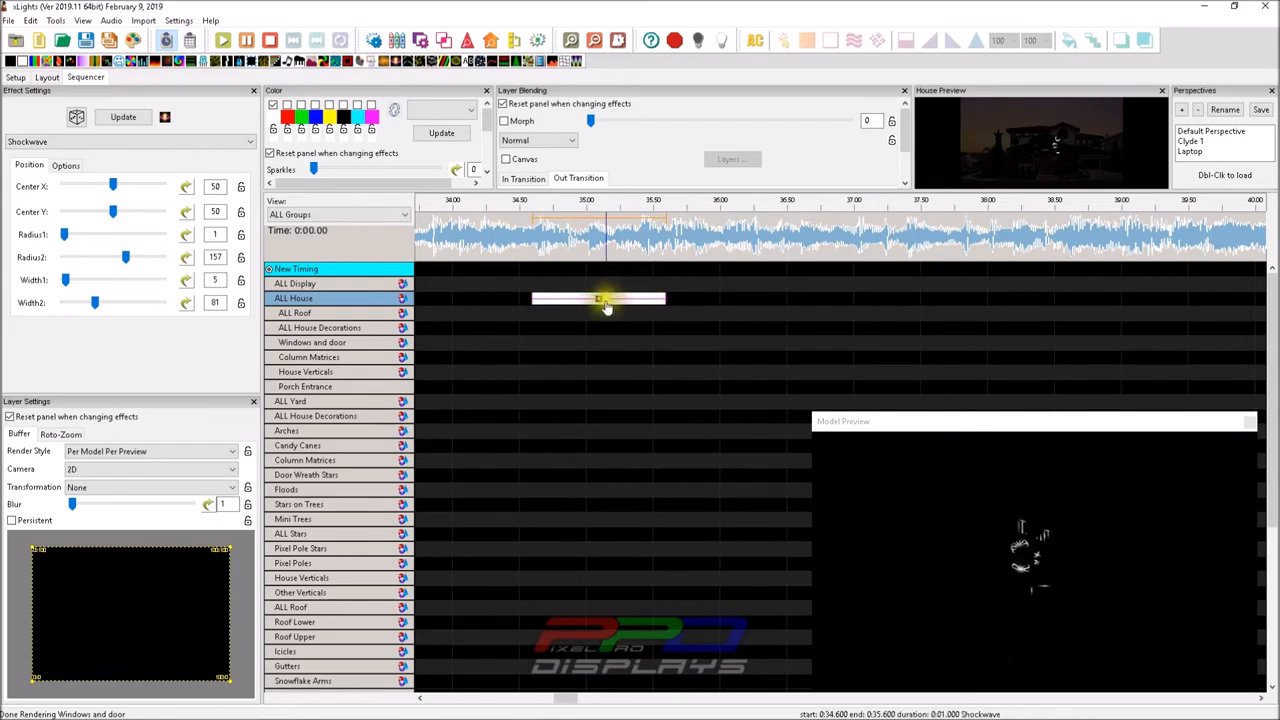
Copy the ALL House Shockwave onto the ALL Roof rows at around 36.00
right_click(600, 300)
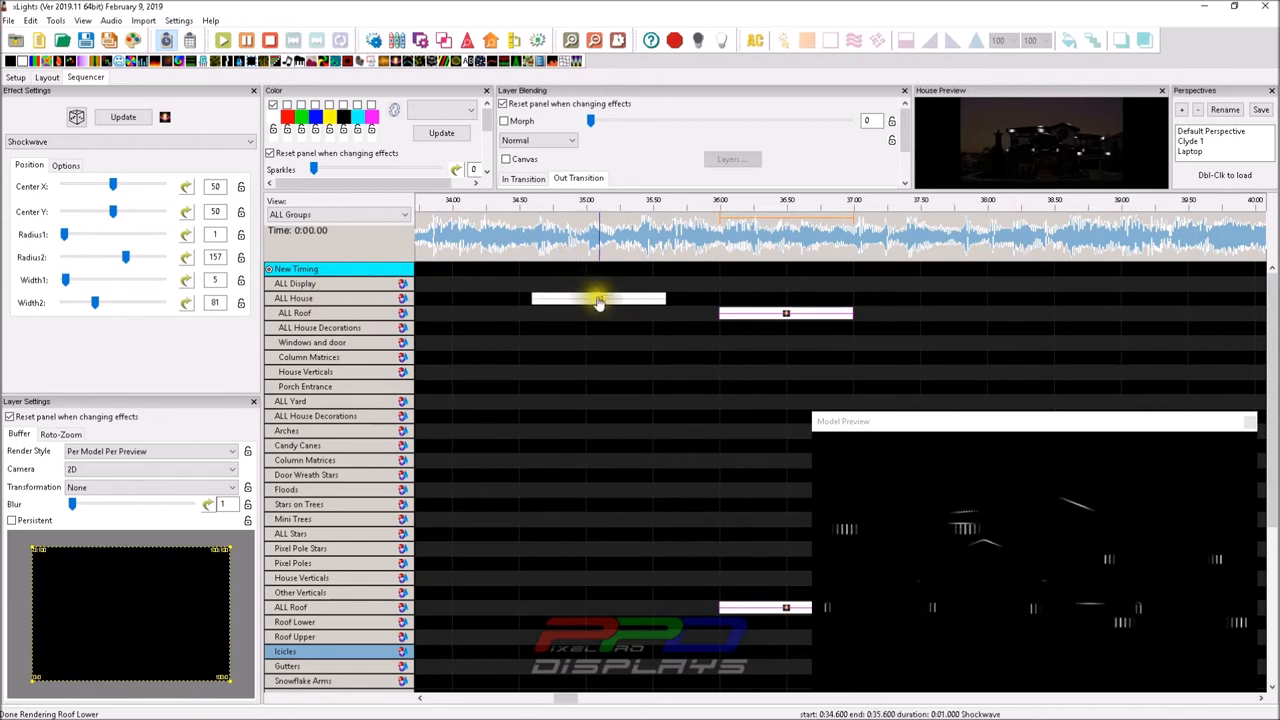
click(293, 298)
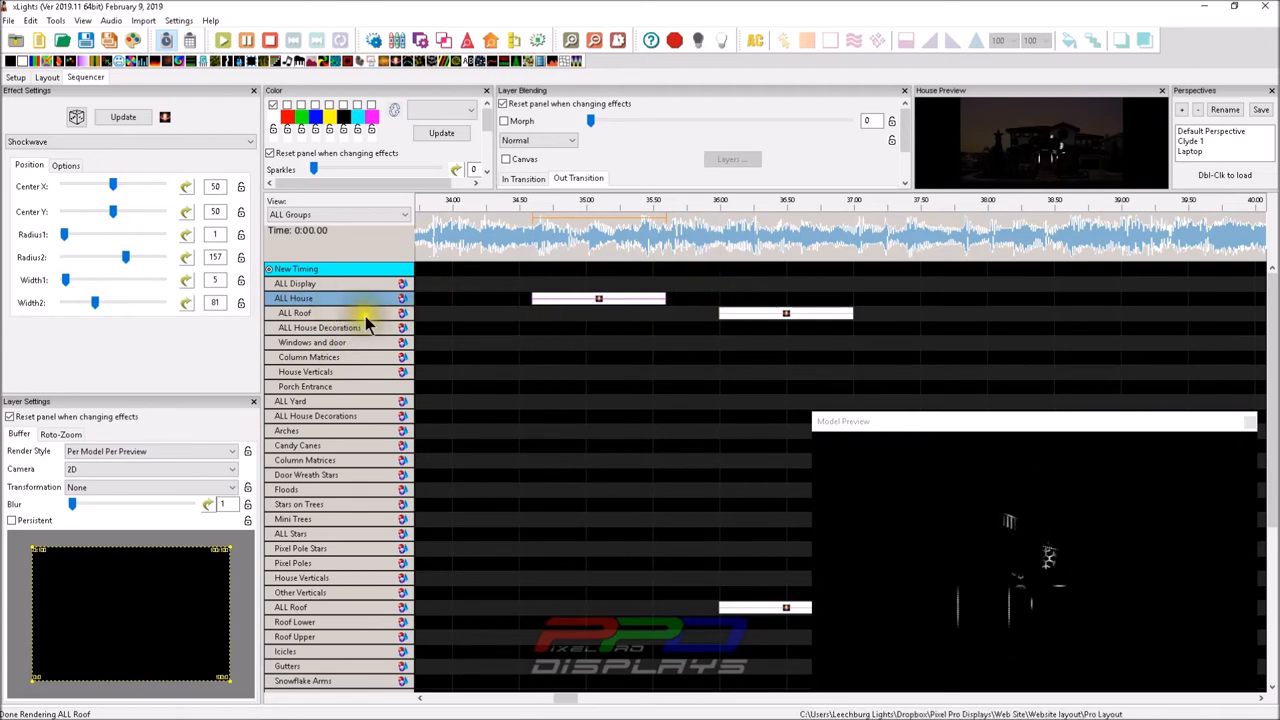
click(785, 313)
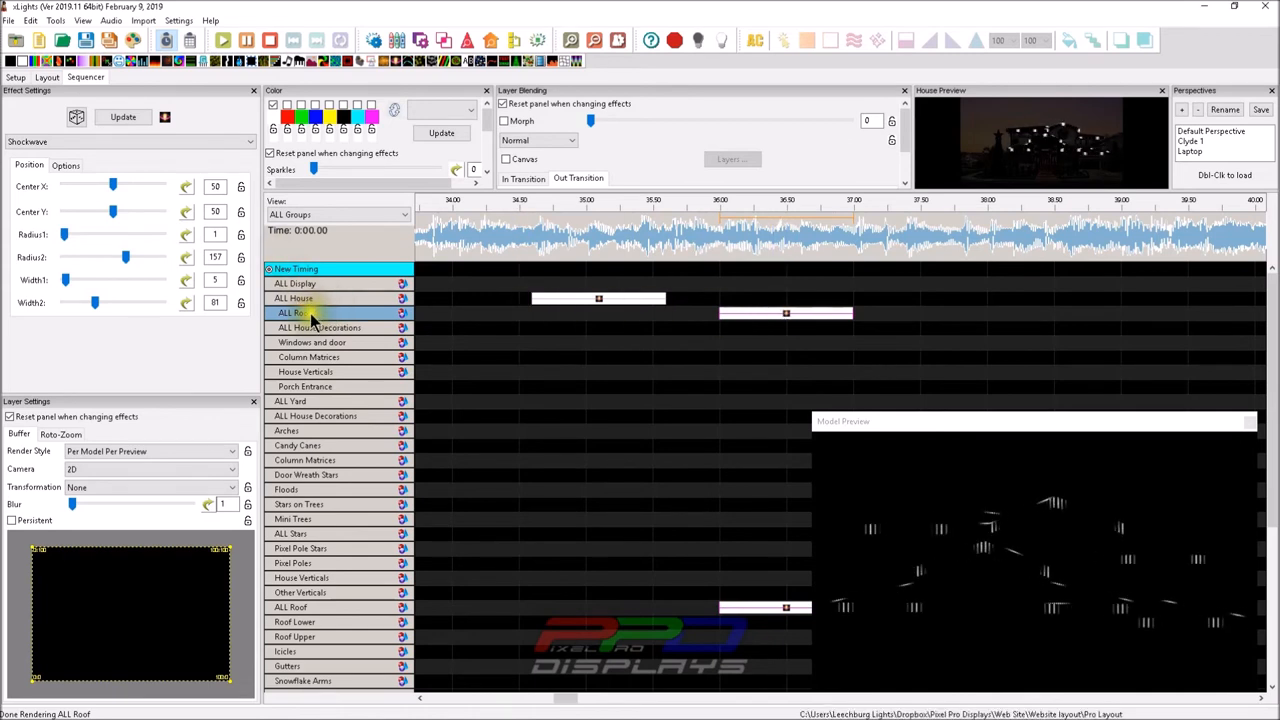
click(46, 77)
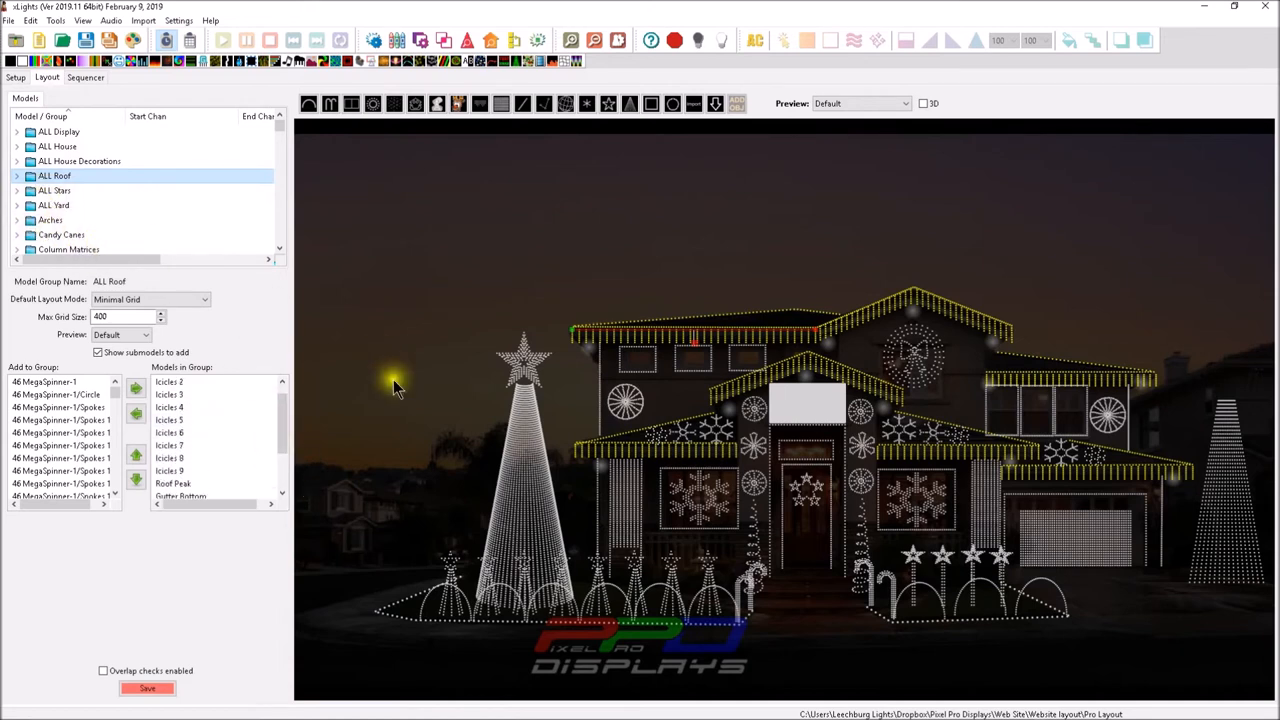
click(85, 77)
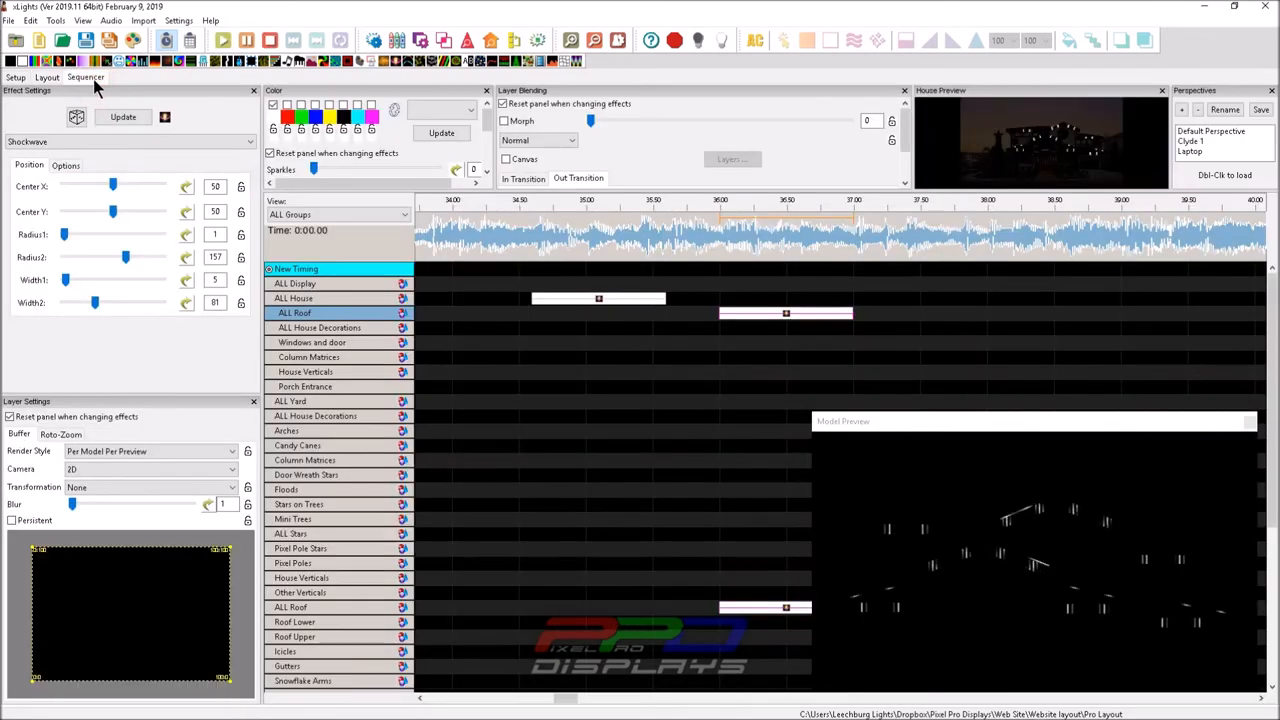